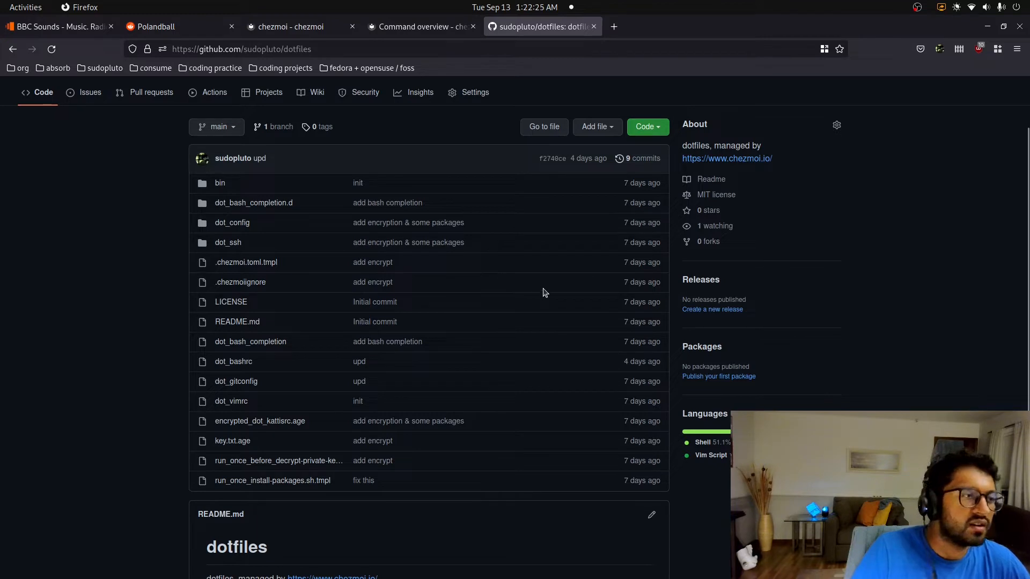
mouse_move(546, 295)
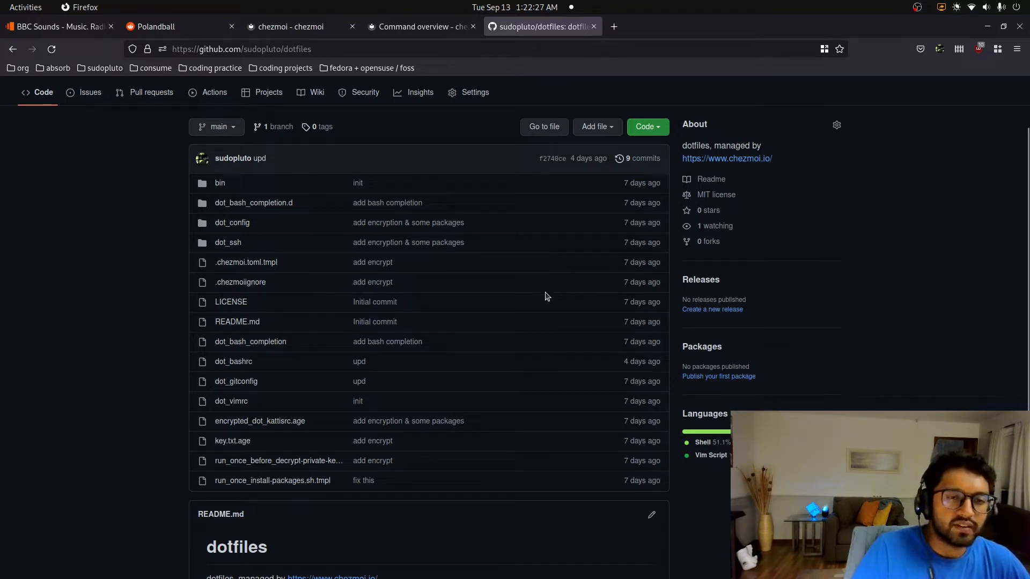
mouse_move(558, 320)
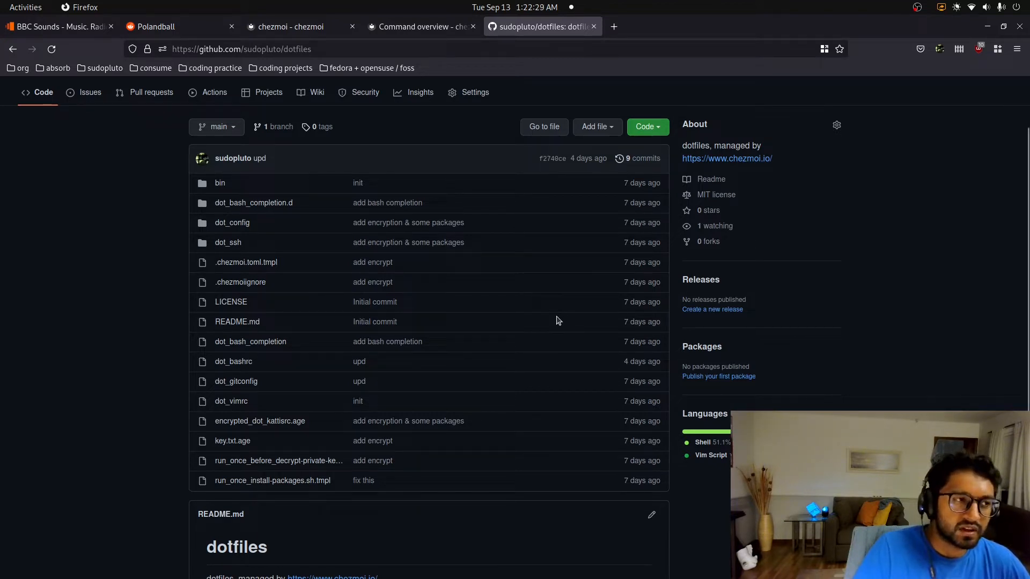
- Glance at the chezmoi docs homepage tab, then return to the dotfiles repository tab
left_click(301, 26)
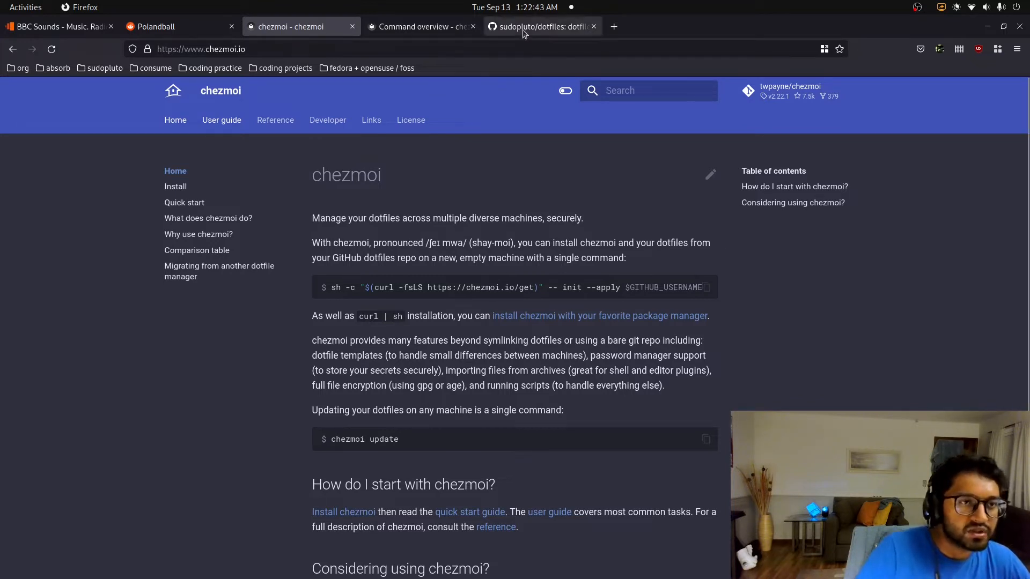
left_click(539, 26)
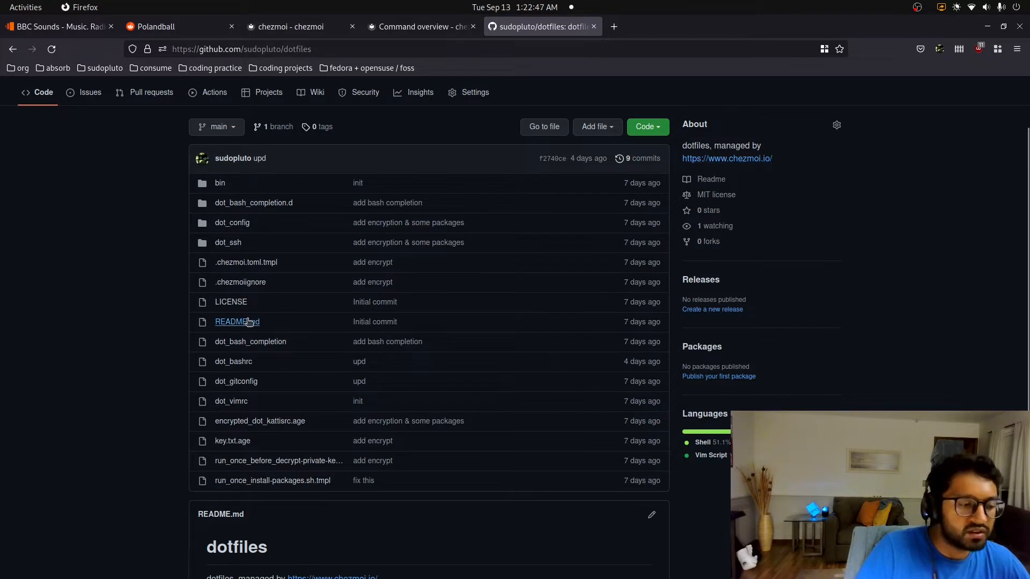
mouse_move(369, 403)
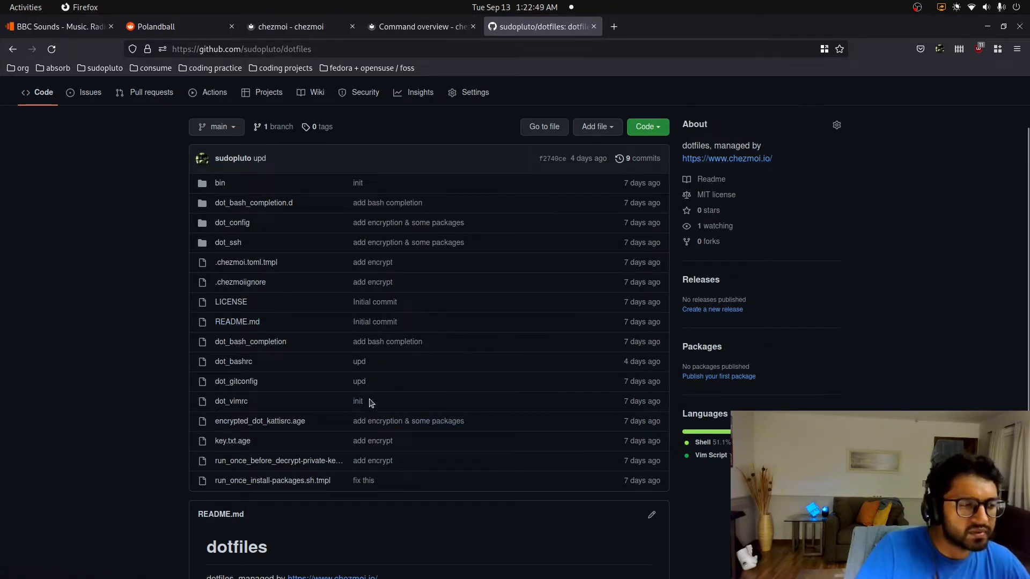
mouse_move(394, 220)
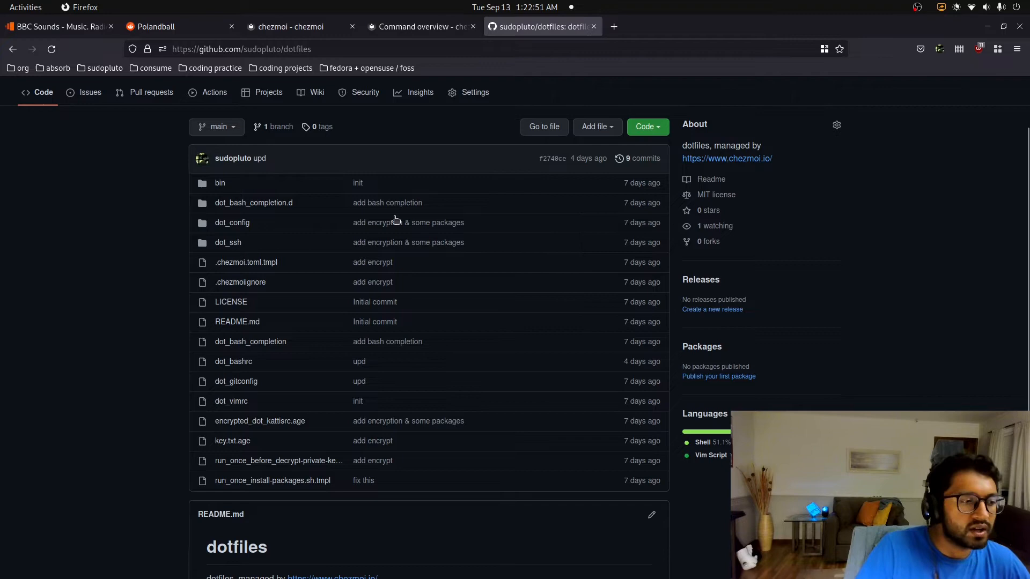
mouse_move(170, 75)
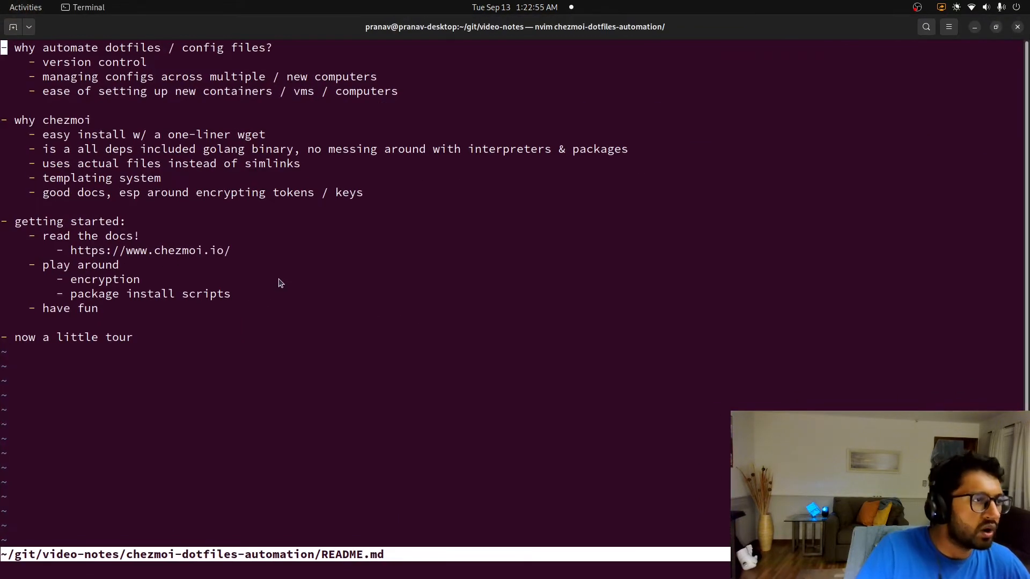
mouse_move(283, 282)
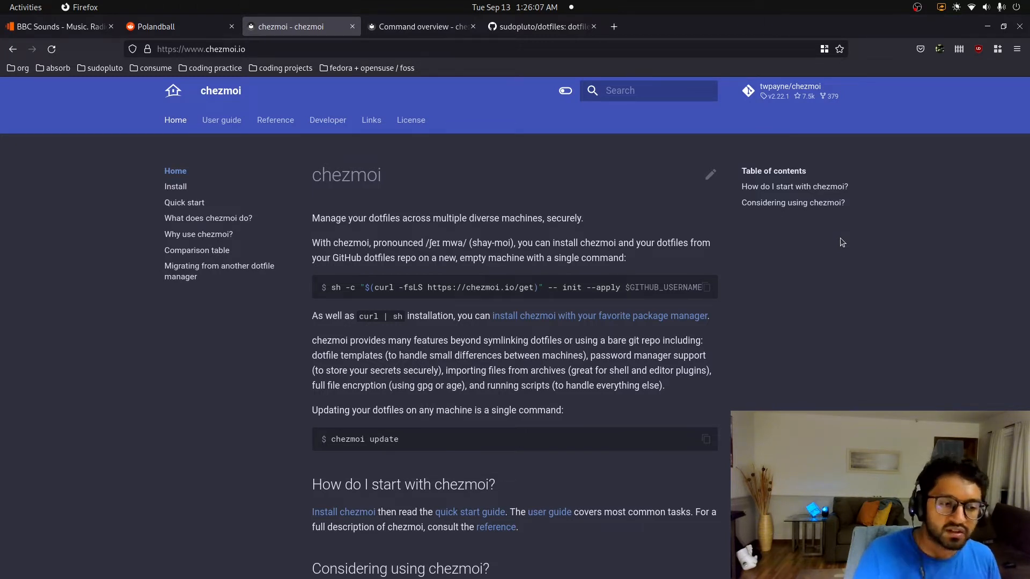
mouse_move(438, 64)
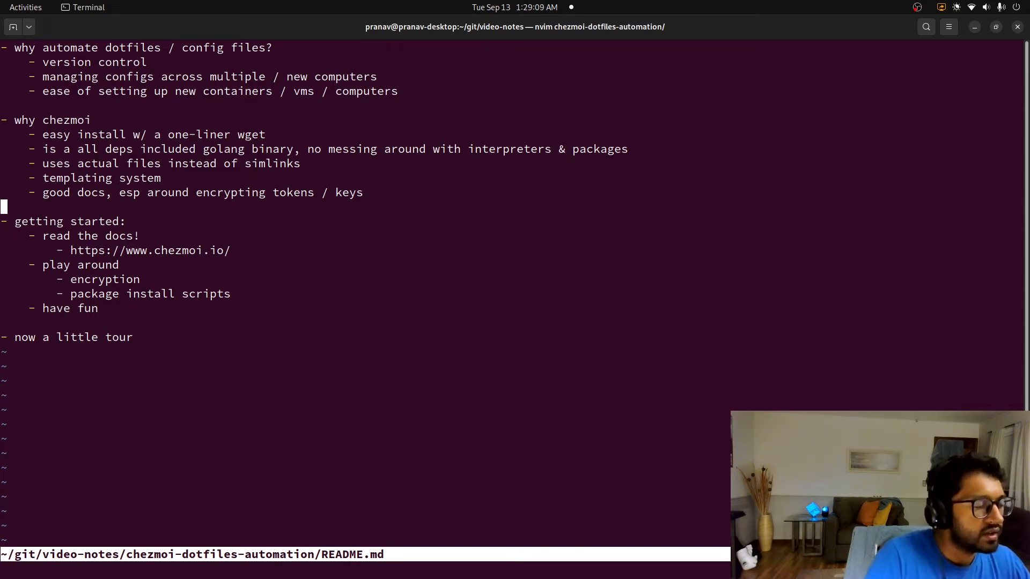
key("j")
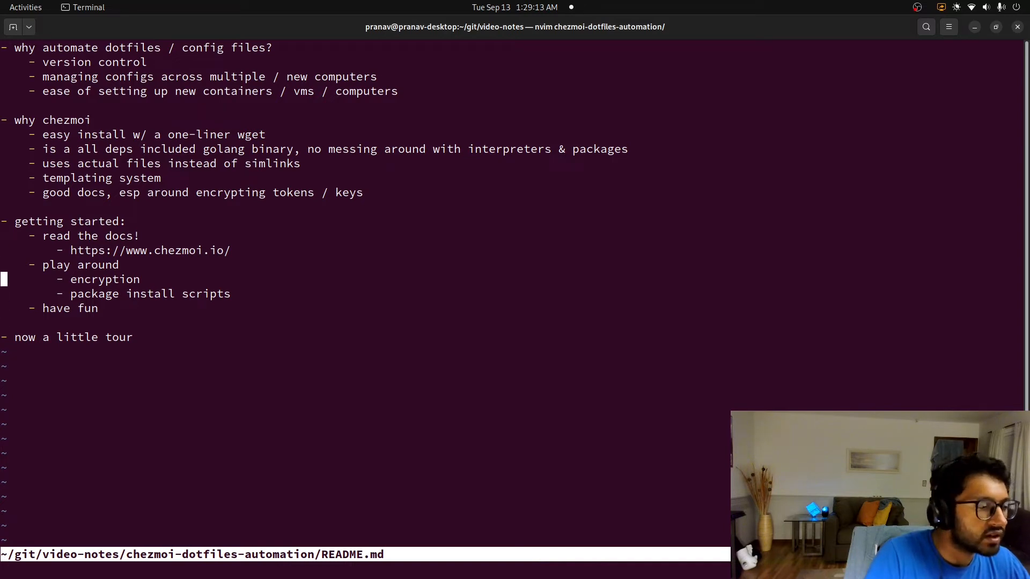
key("Up")
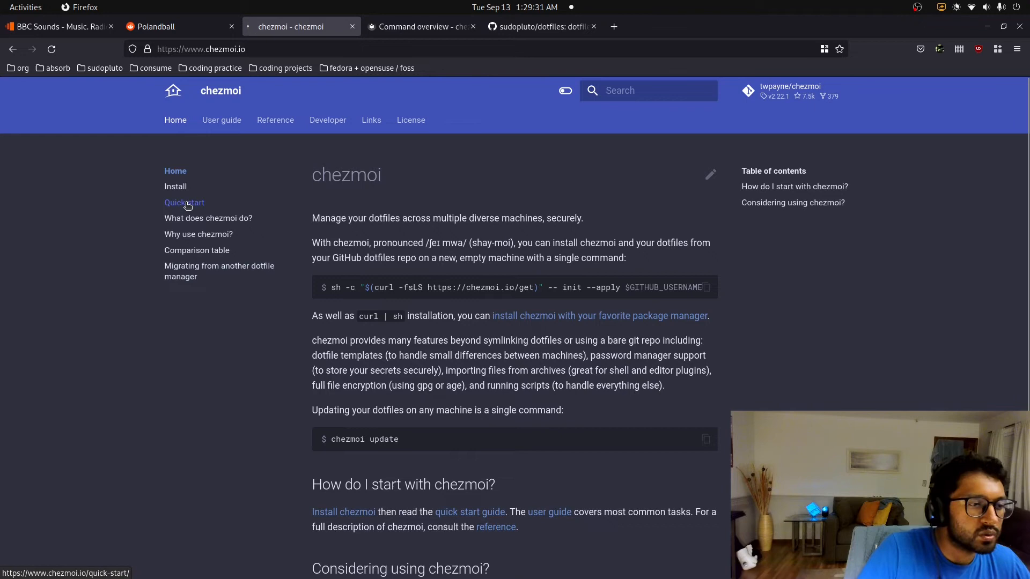
- Skim the chezmoi Quick start and Why use chezmoi? pages, then open the Comparison table
left_click(184, 202)
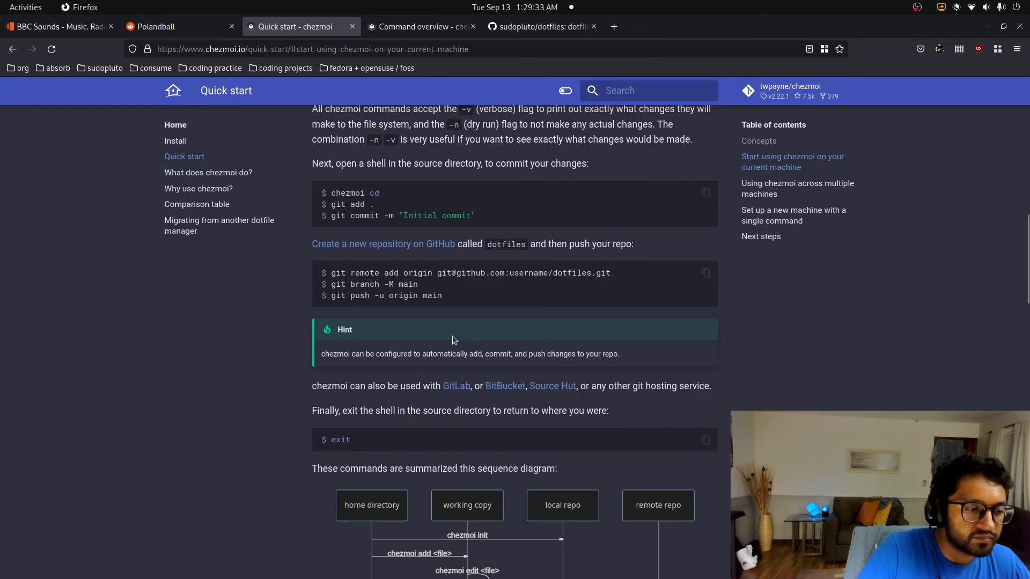
scroll("down", 3)
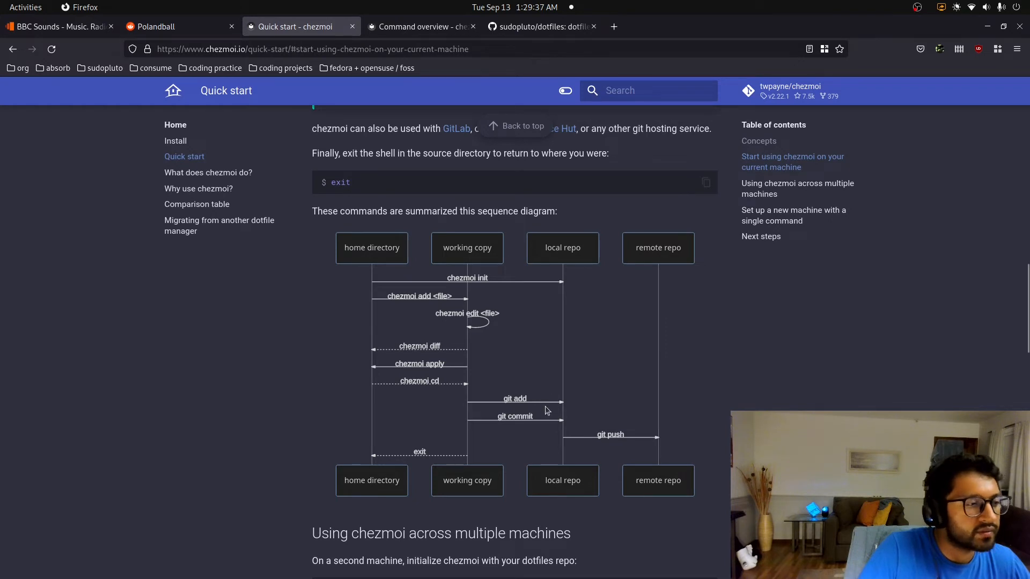
left_click(198, 189)
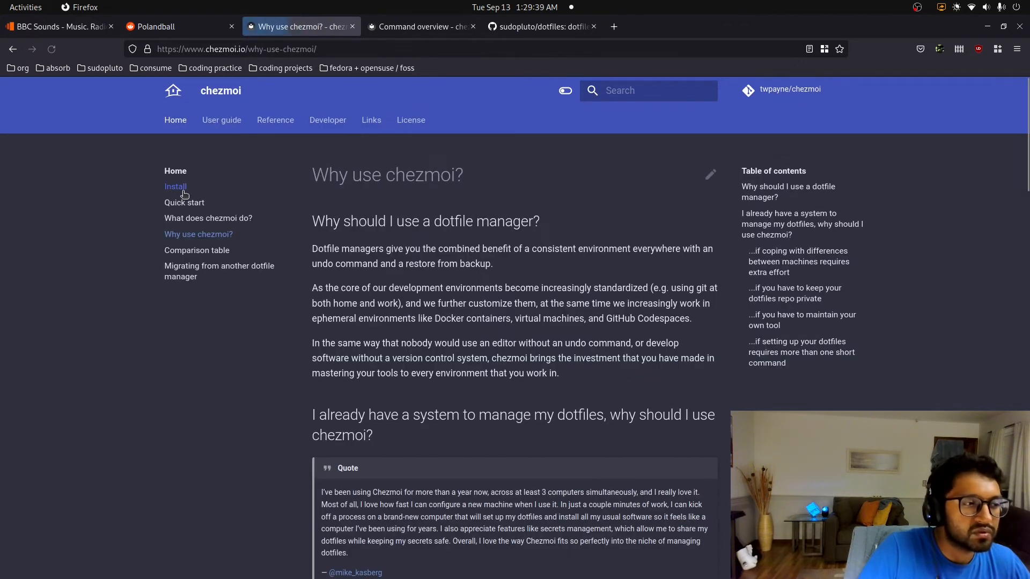
scroll("down", 3)
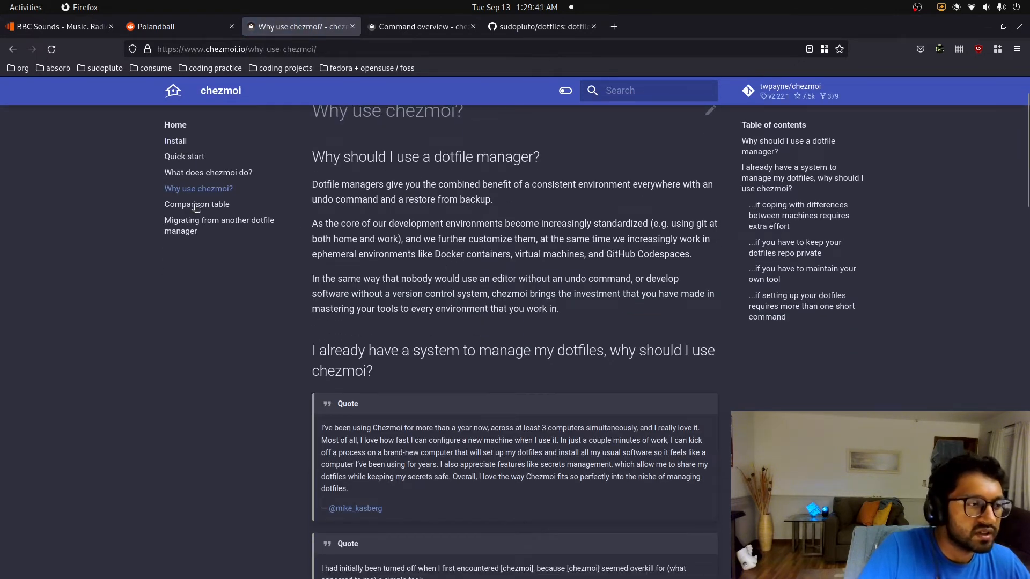
left_click(196, 204)
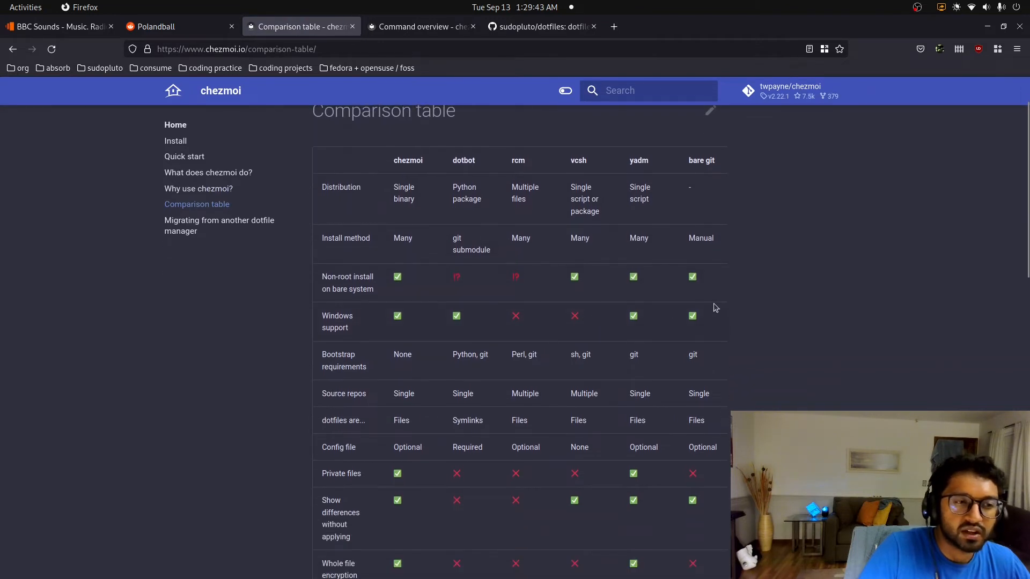
mouse_move(633, 222)
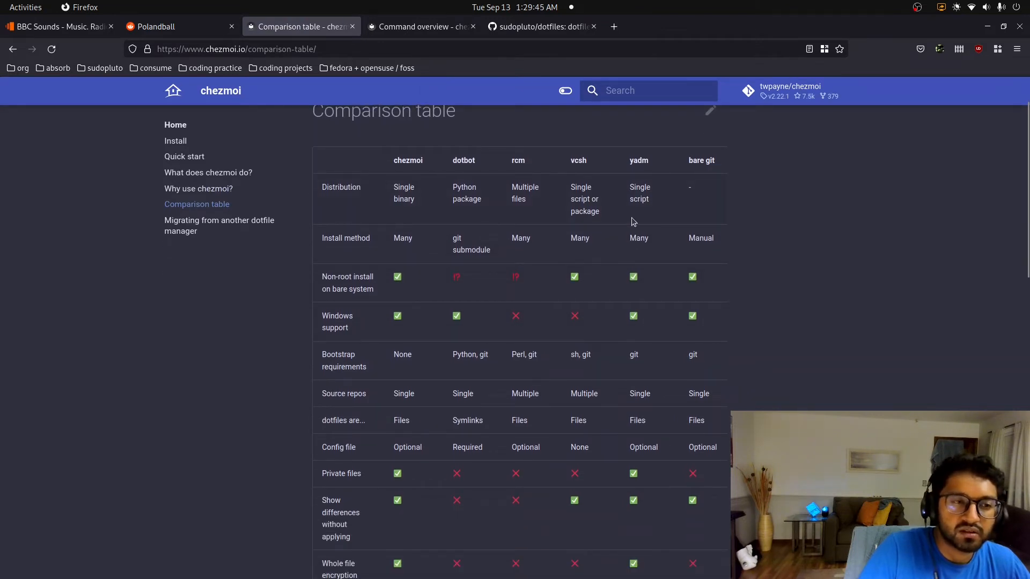
mouse_move(655, 181)
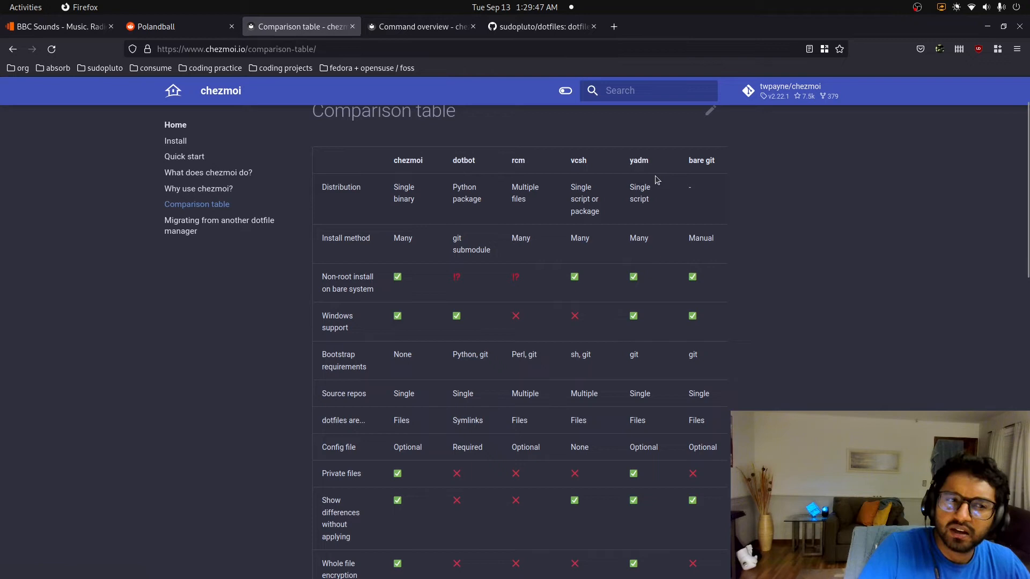
mouse_move(624, 170)
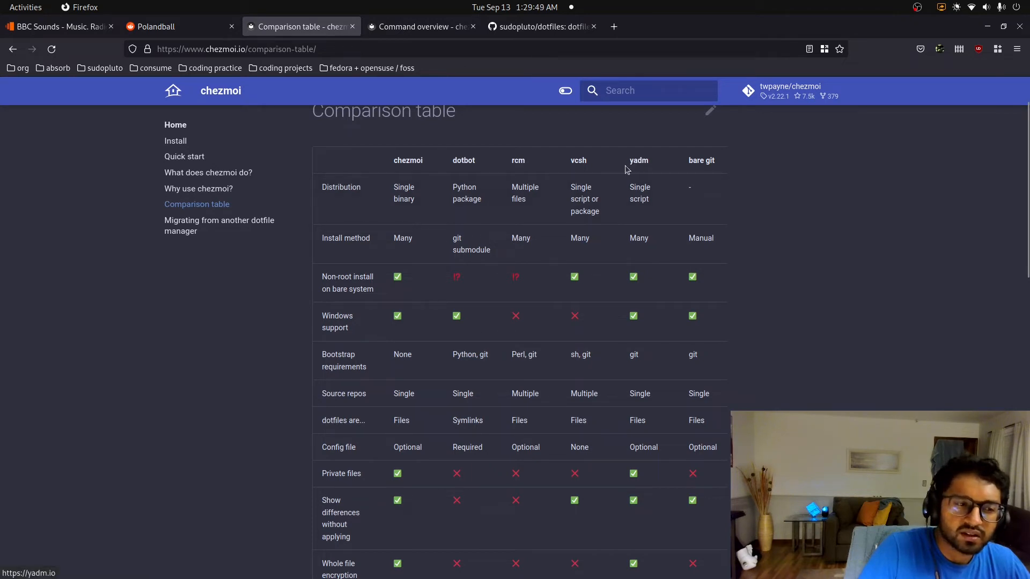
mouse_move(636, 165)
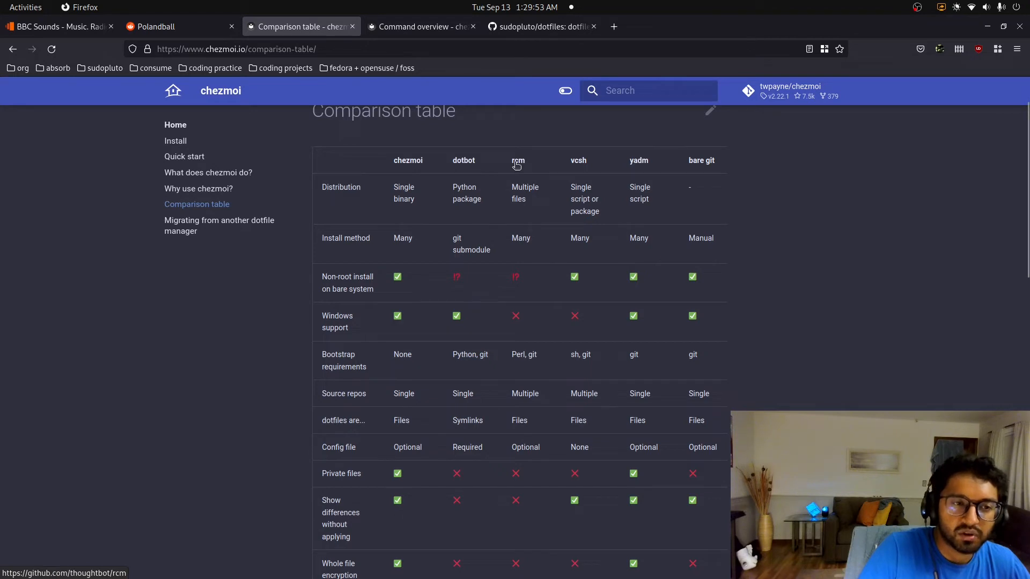
mouse_move(676, 164)
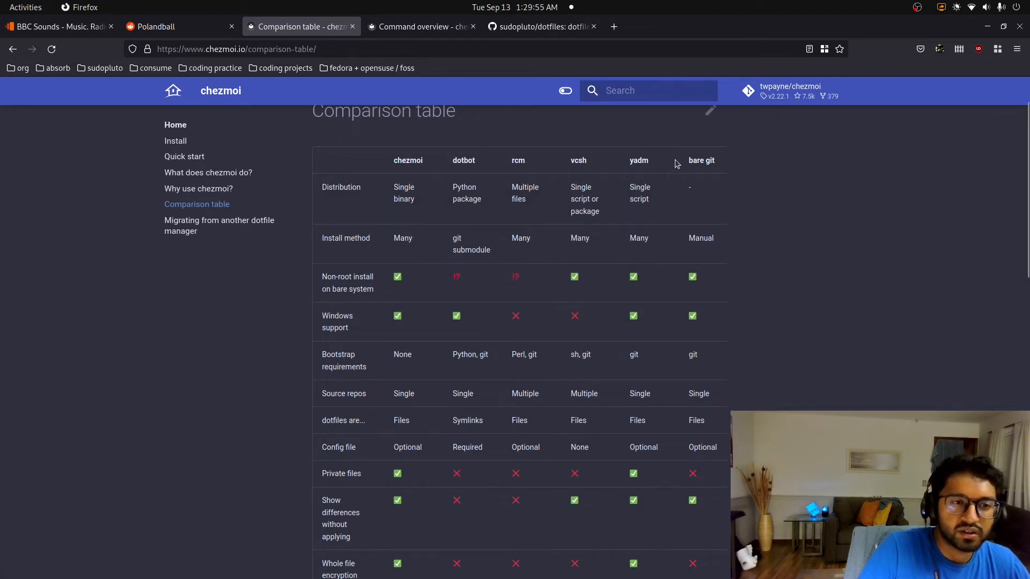
mouse_move(754, 171)
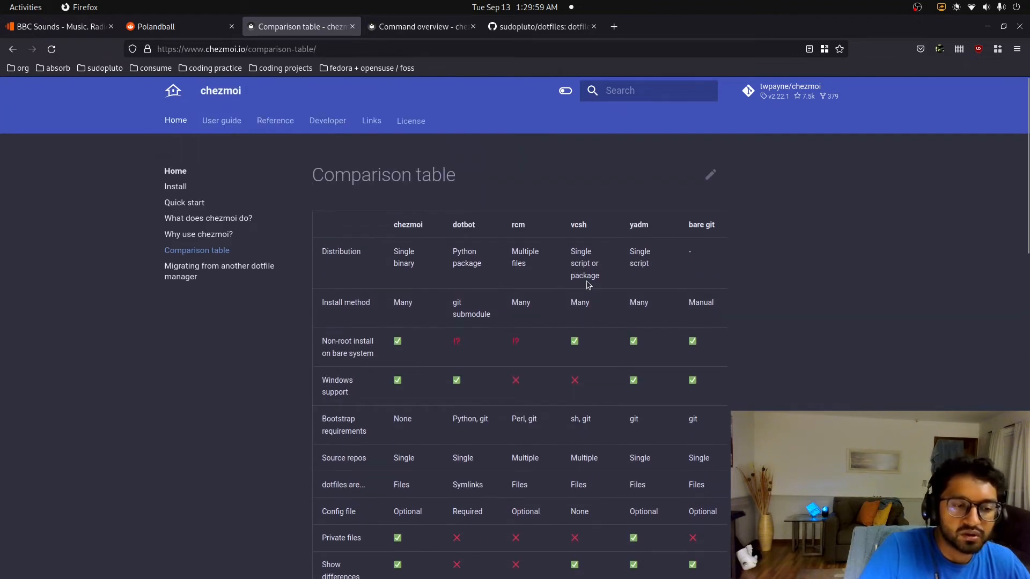
scroll("down", 3)
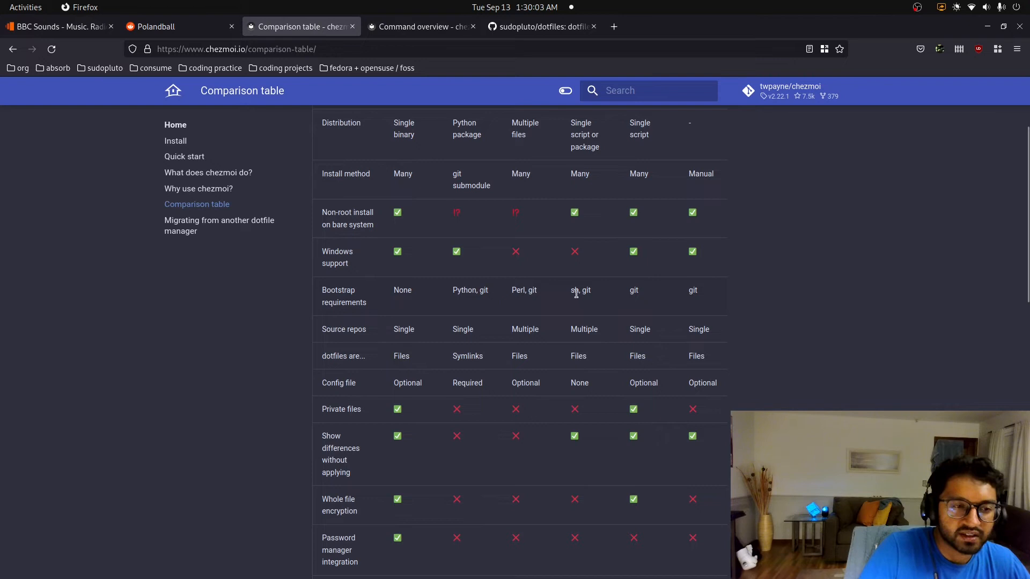
mouse_move(489, 299)
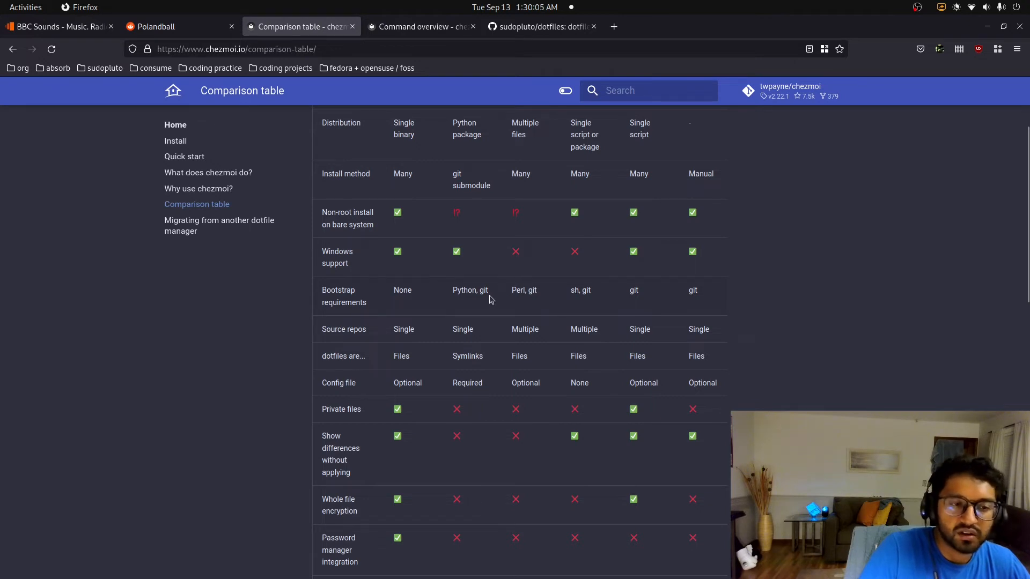
mouse_move(410, 302)
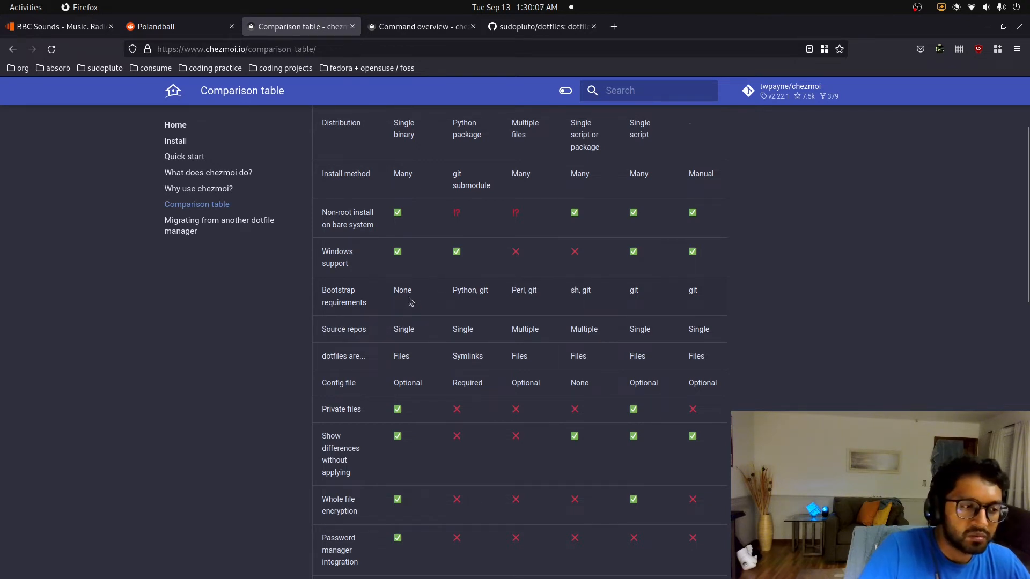
mouse_move(358, 287)
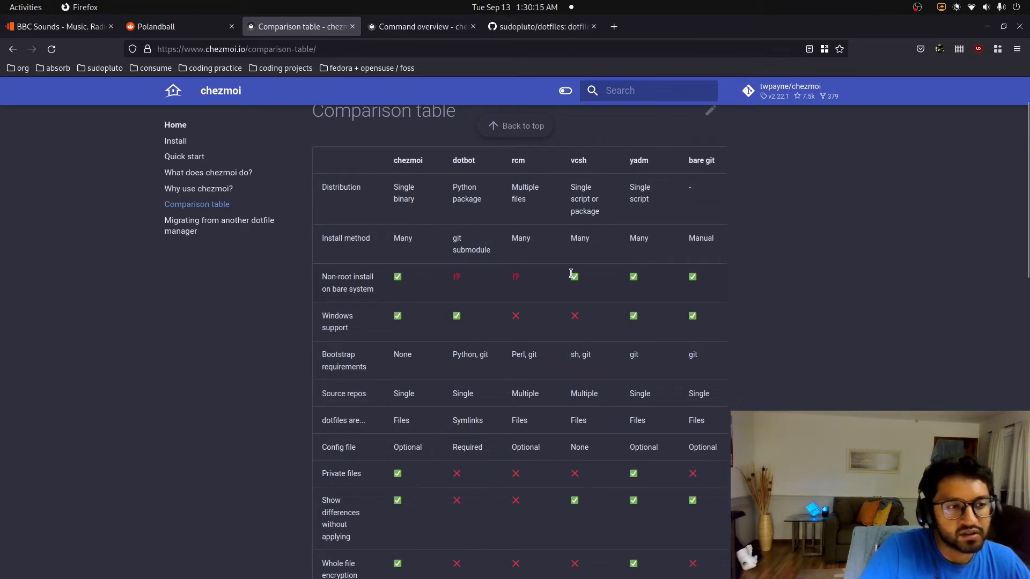
scroll("down", 3)
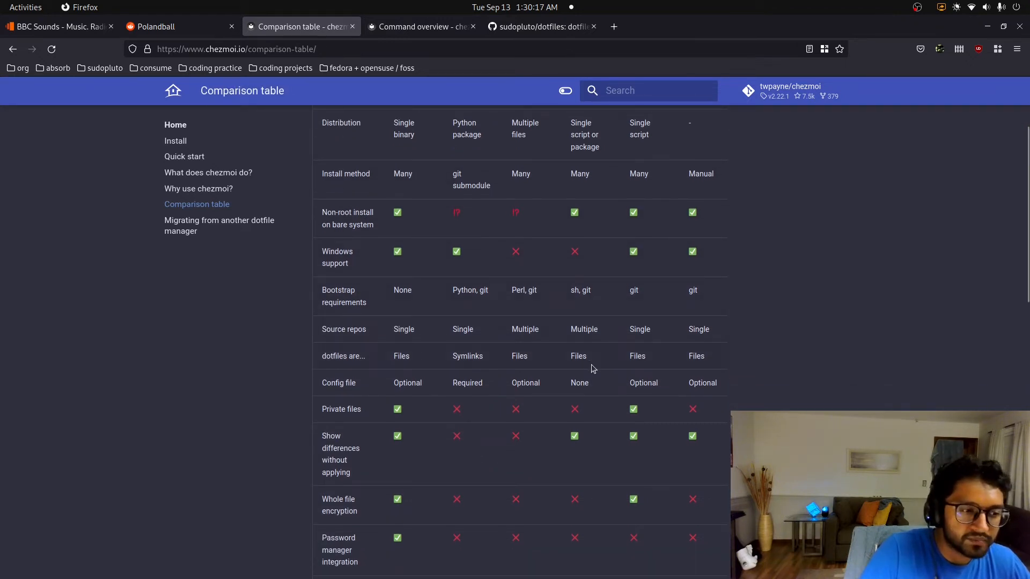
scroll("down", 3)
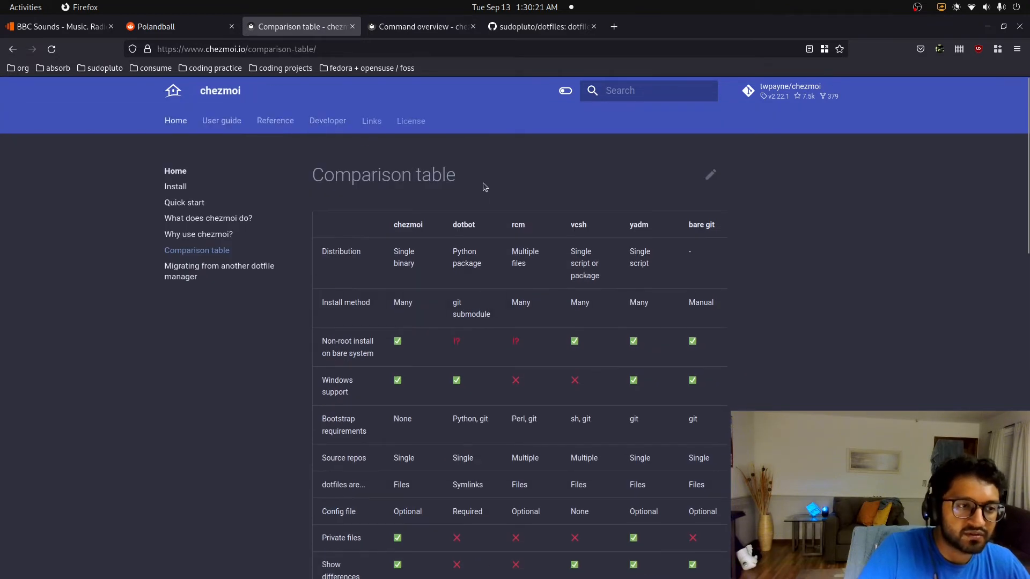
scroll("down", 3)
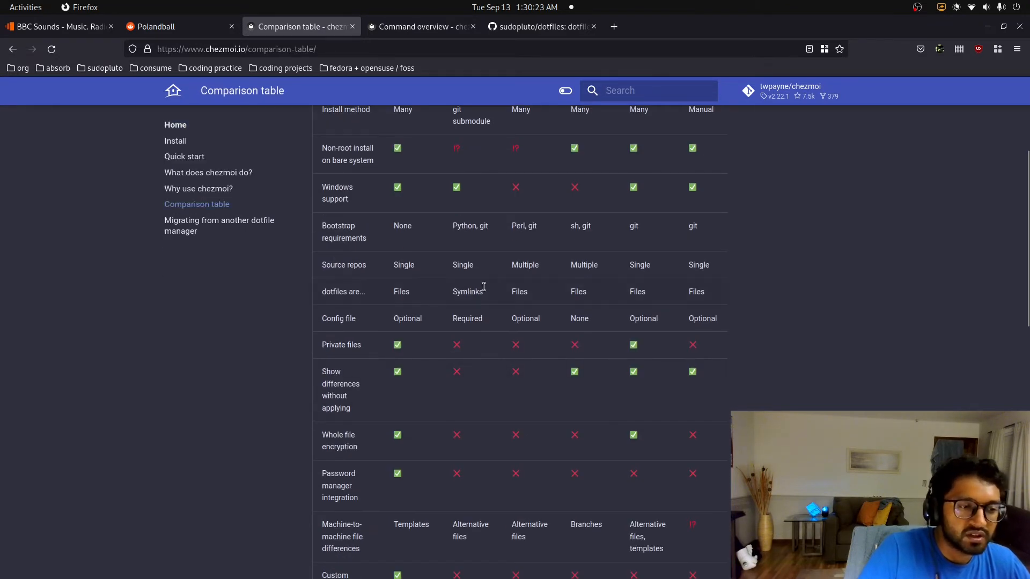
mouse_move(474, 290)
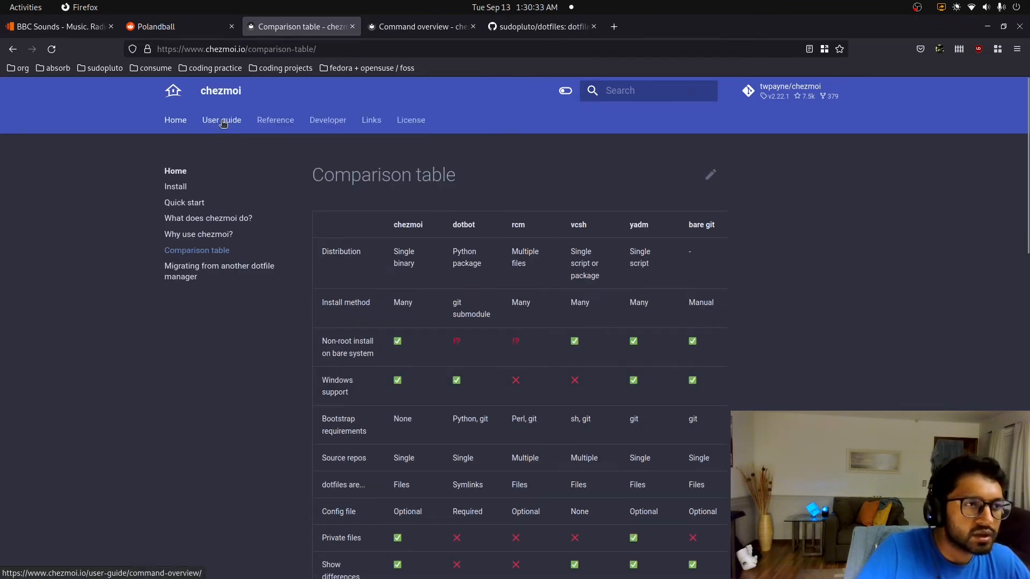
- Open the chezmoi User guide and its Manage machine-to-machine differences page
left_click(221, 120)
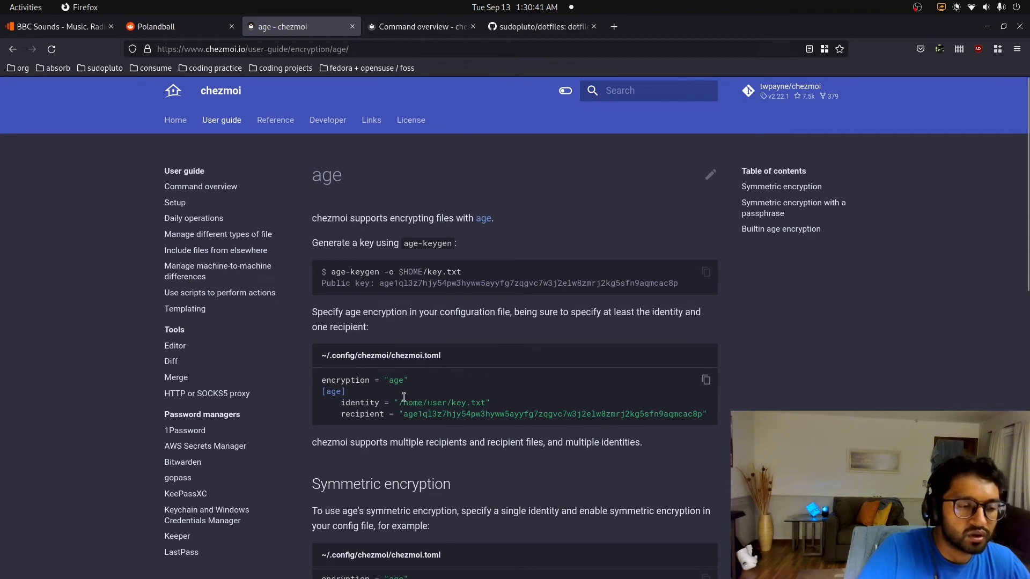
scroll("down", 3)
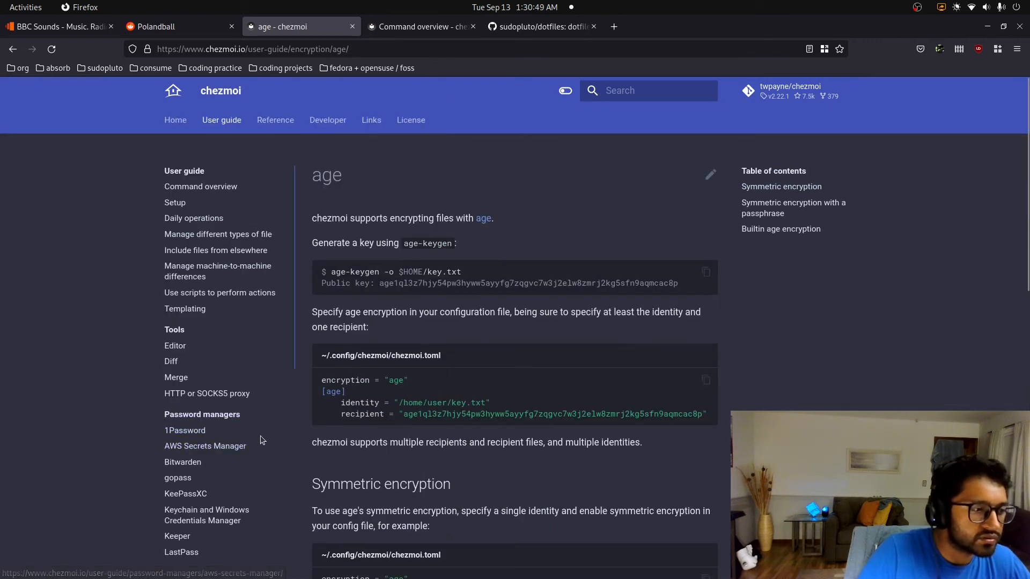
mouse_move(217, 270)
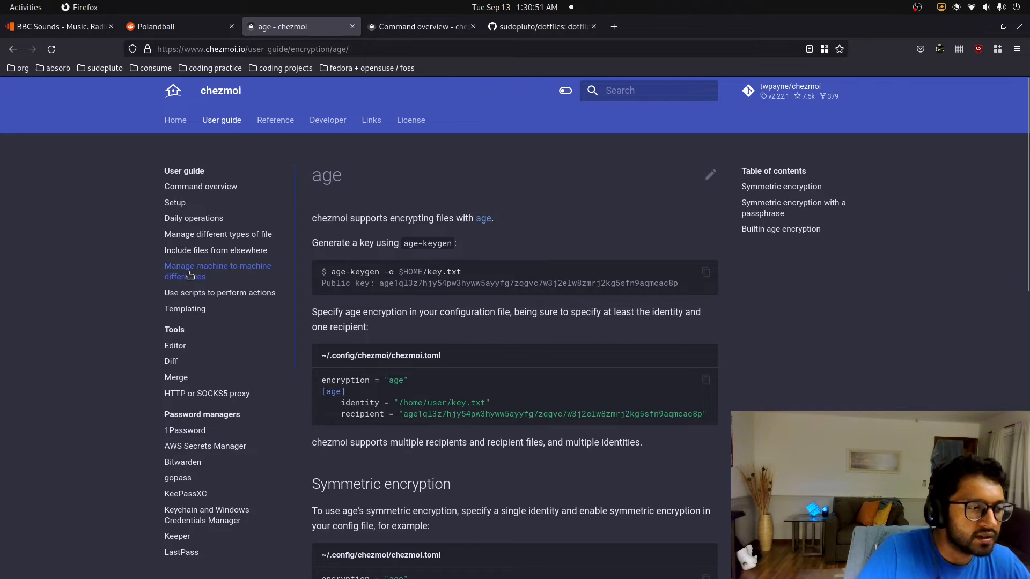
left_click(217, 270)
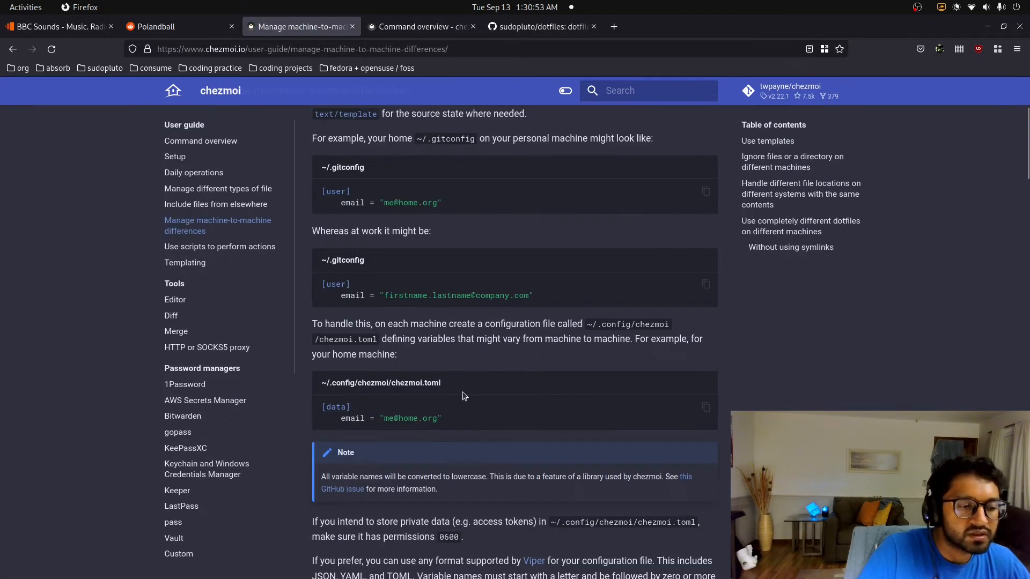
scroll("down", 3)
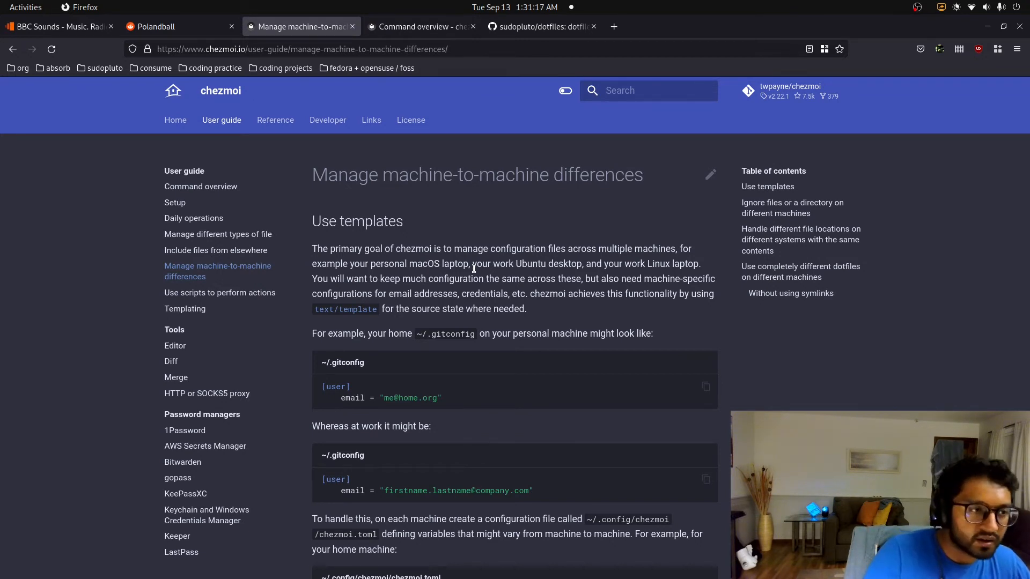
- Open the owner's profile and archived config repository, then return to the dotfiles repository
left_click(539, 26)
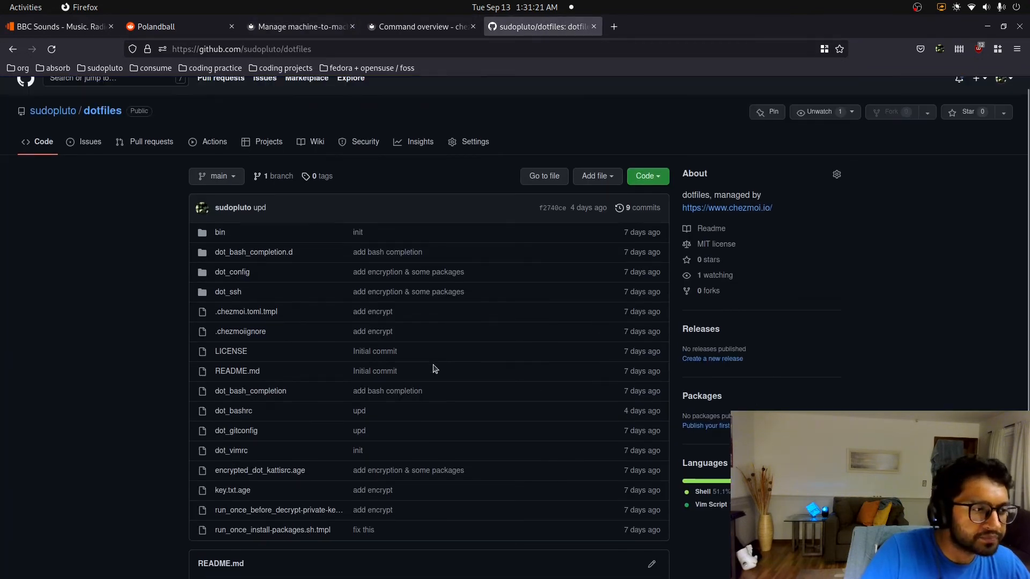
scroll("down", 3)
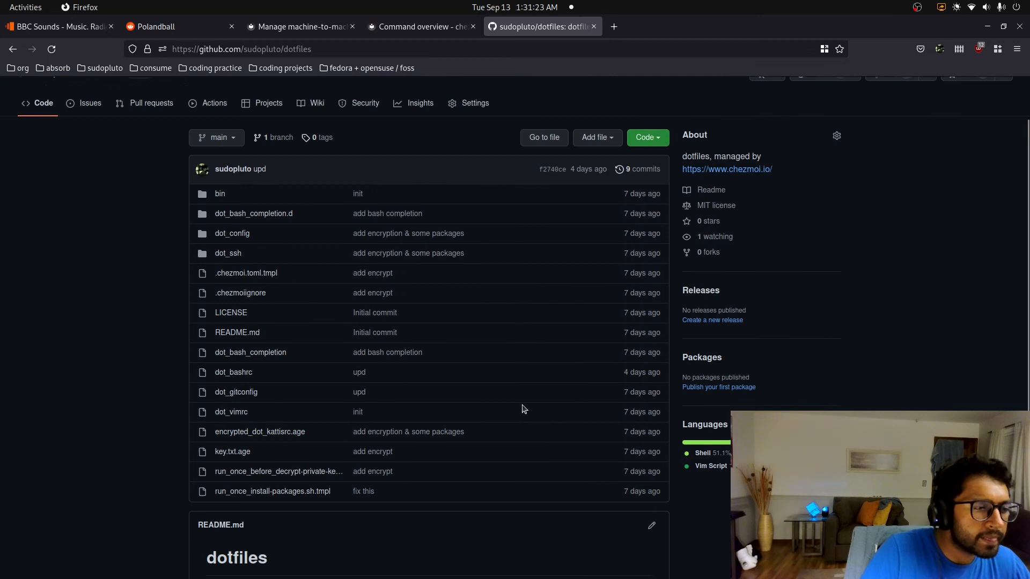
right_click(53, 125)
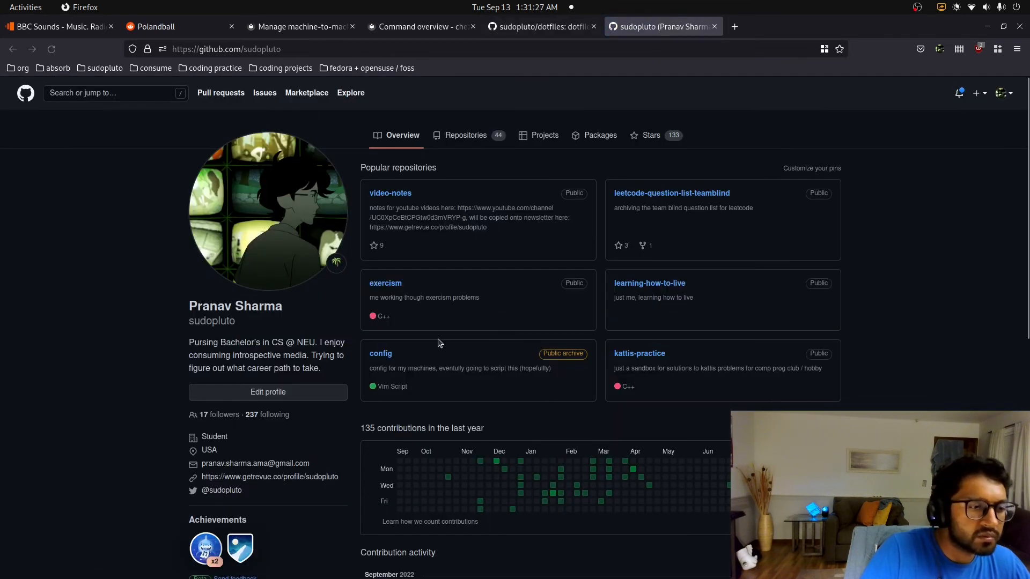
left_click(380, 354)
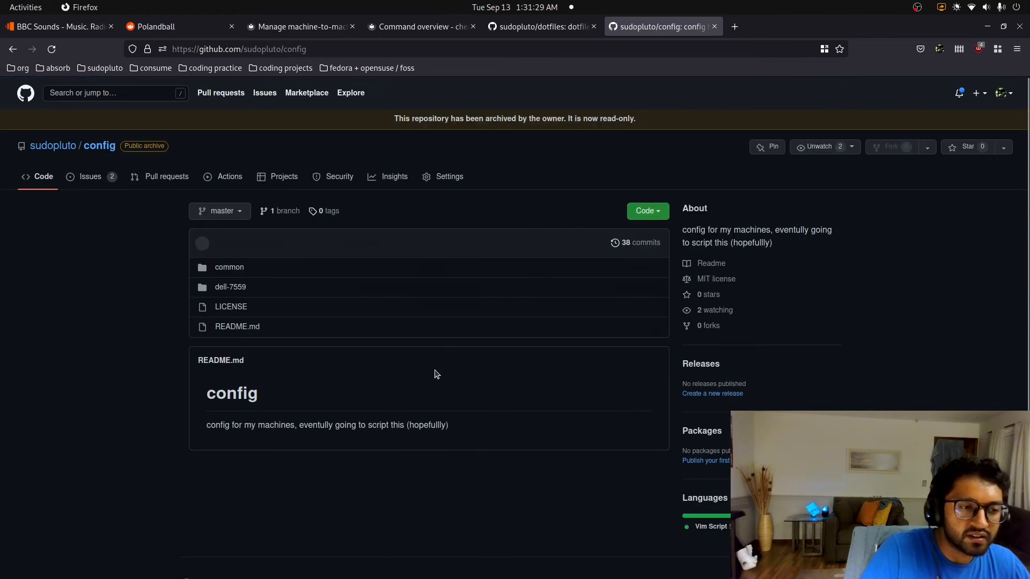
left_click(539, 27)
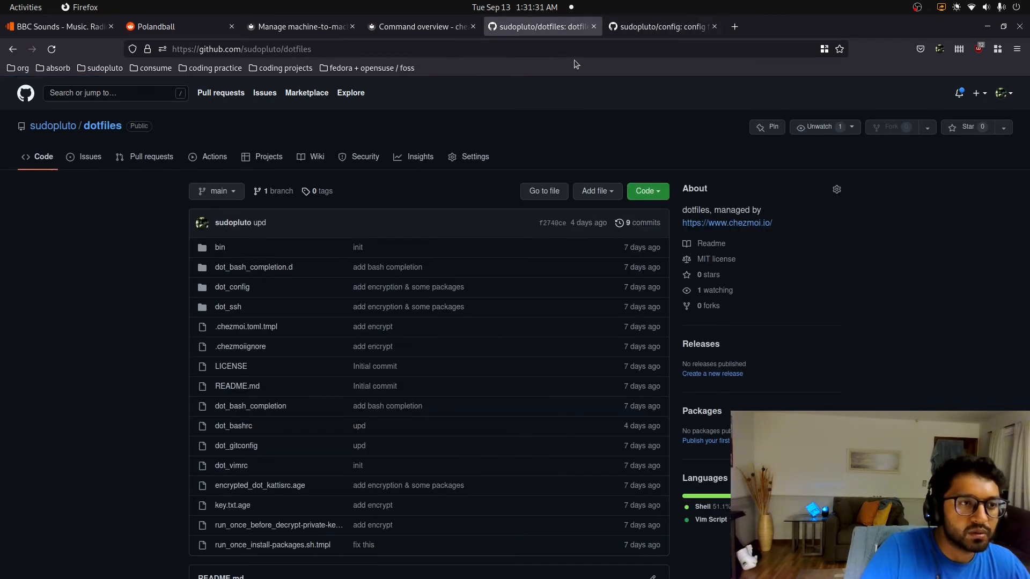
mouse_move(366, 309)
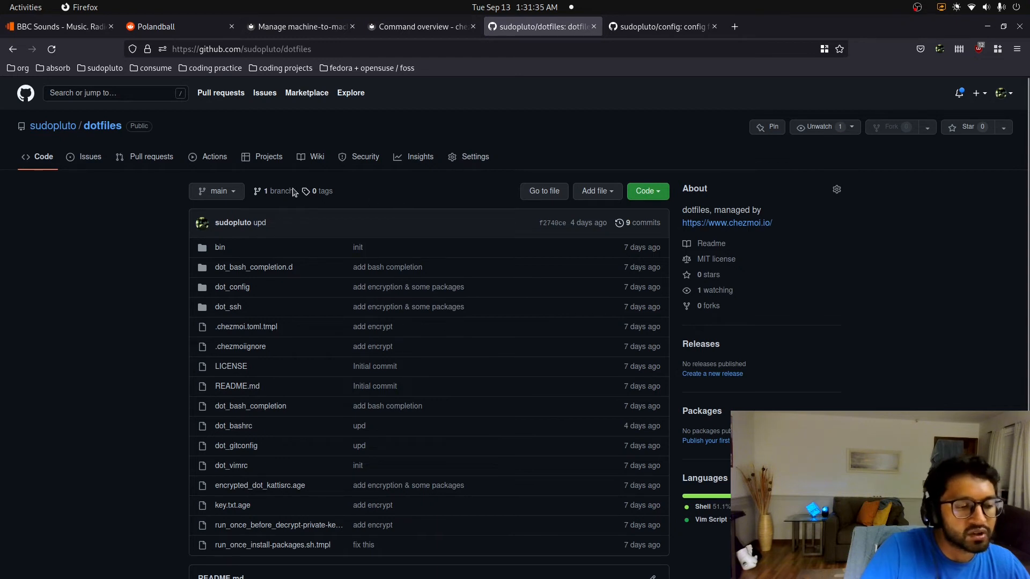
scroll("down", 3)
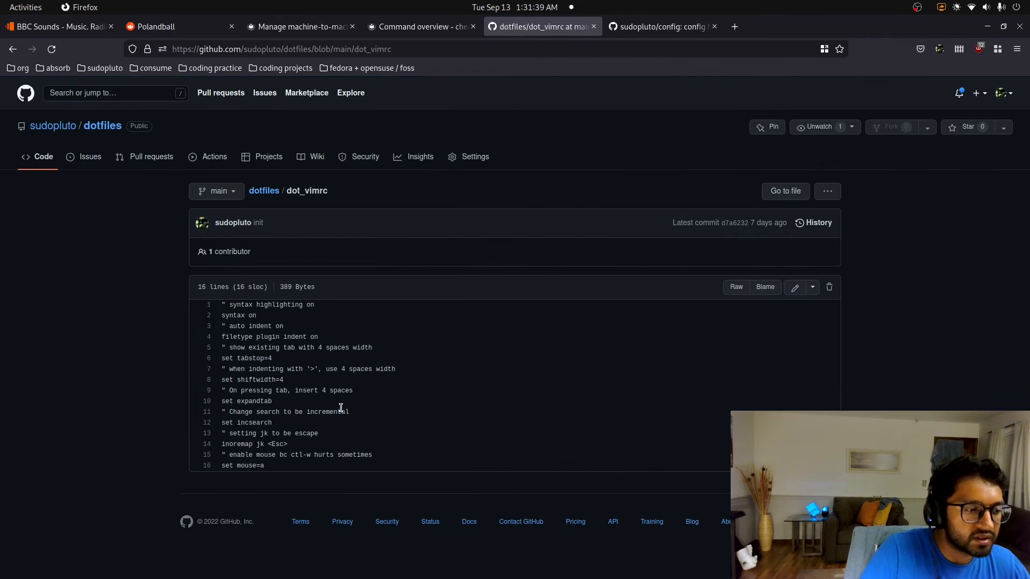
left_click(59, 27)
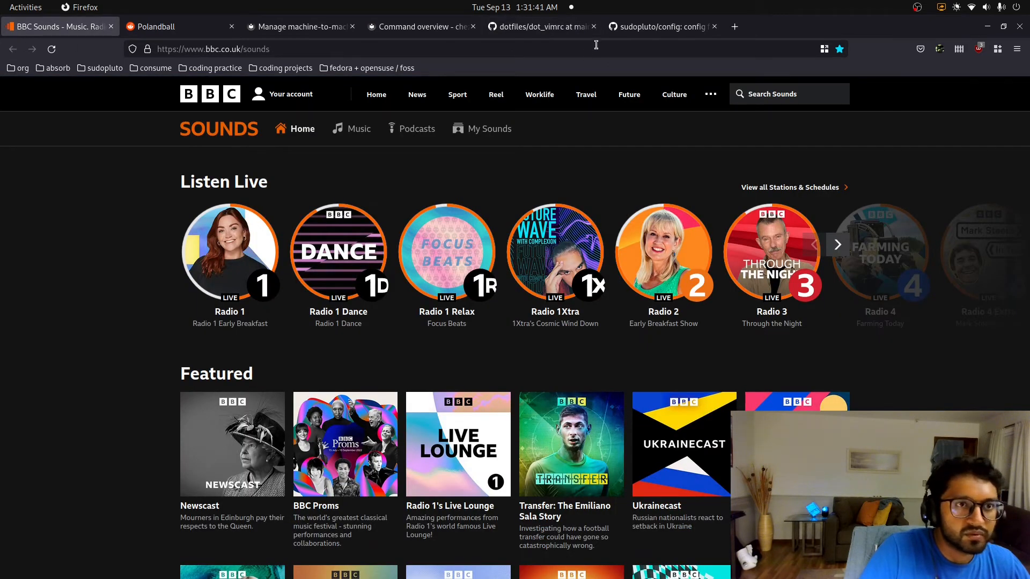
left_click(538, 27)
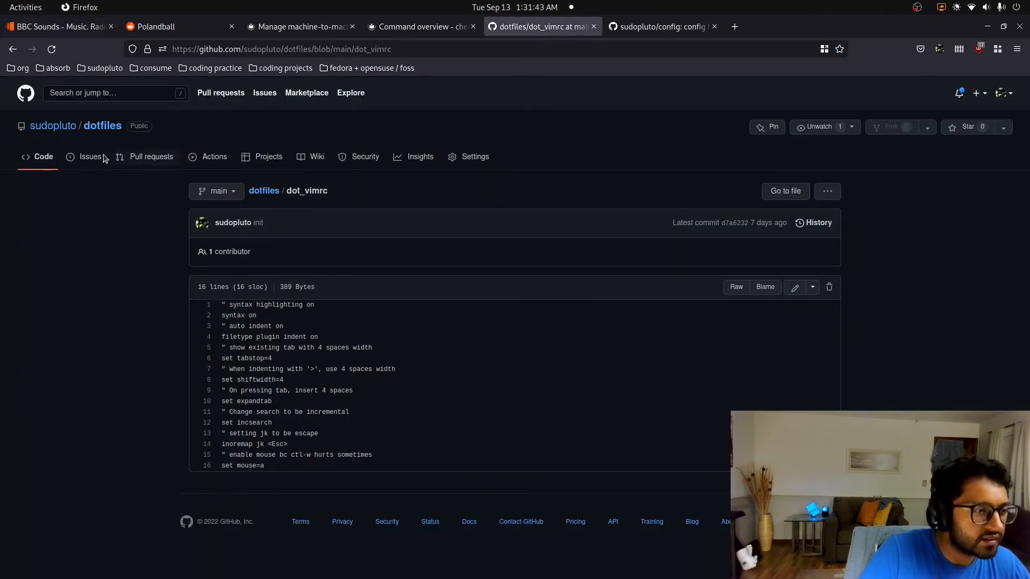
left_click(264, 191)
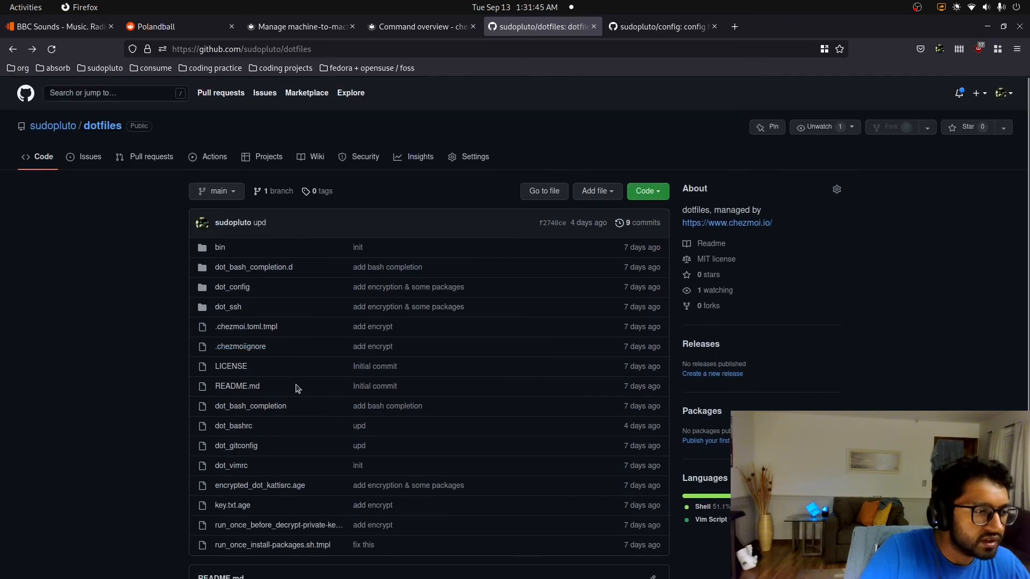
left_click(228, 306)
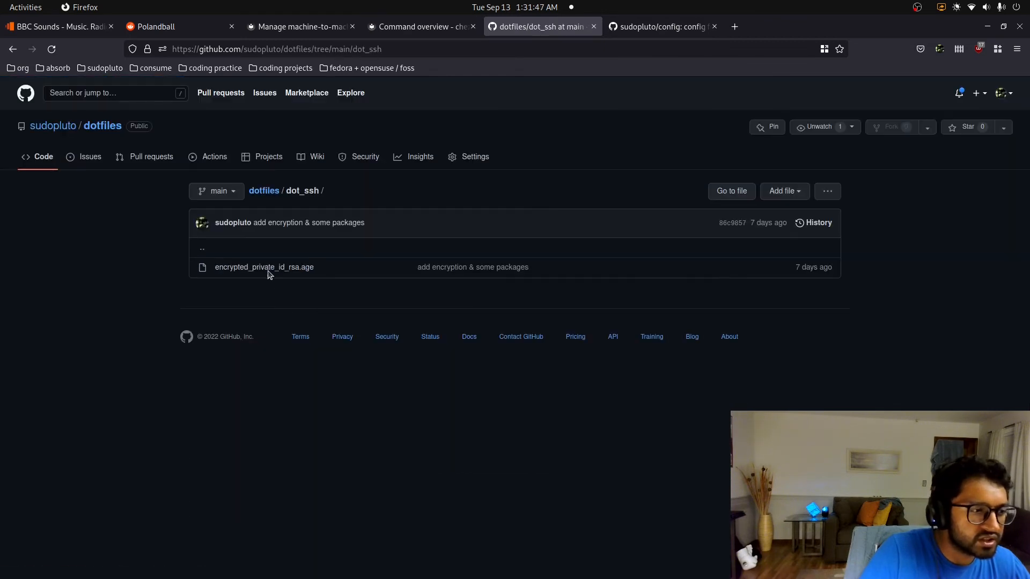
left_click(263, 266)
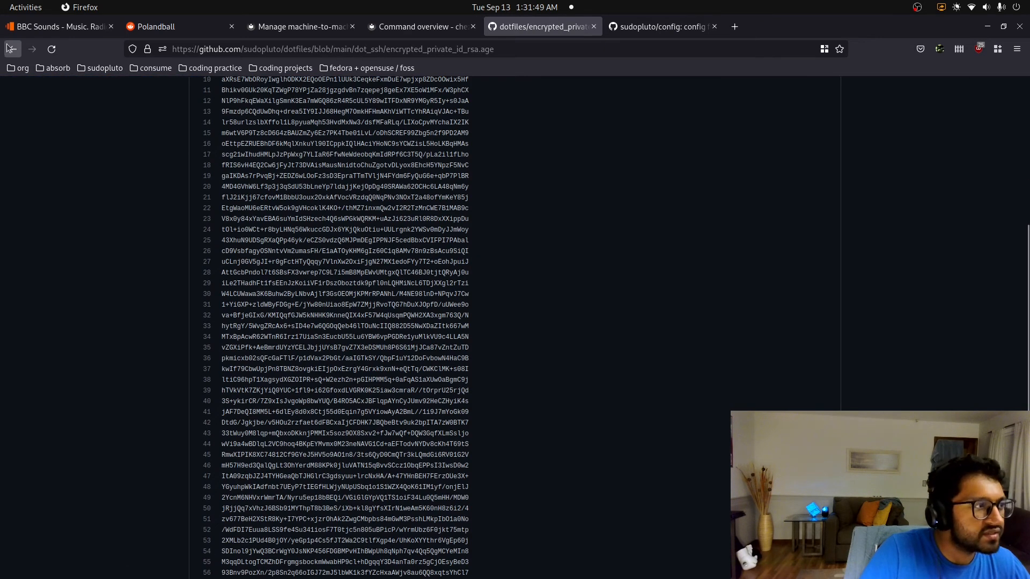
left_click(12, 49)
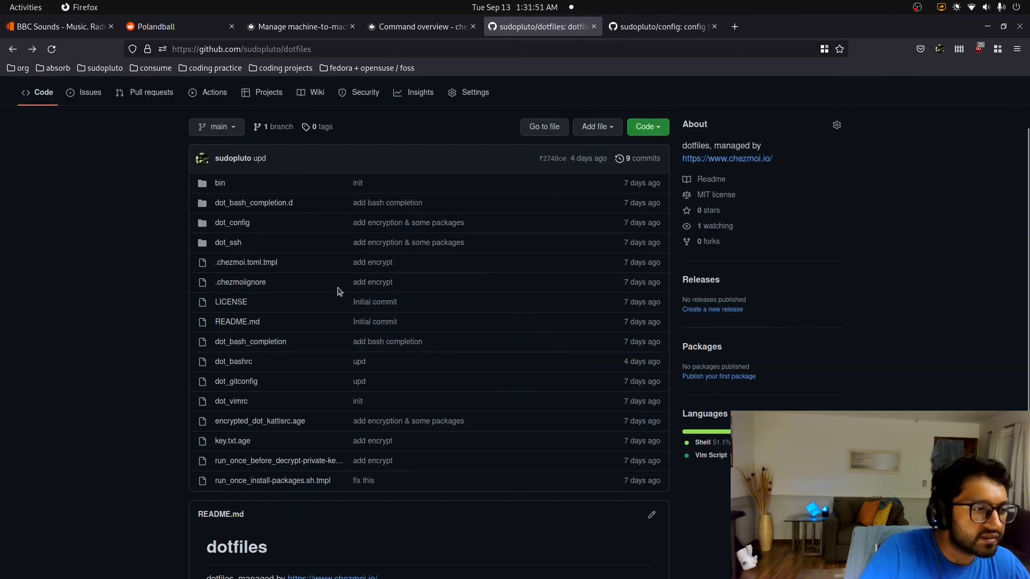
mouse_move(266, 386)
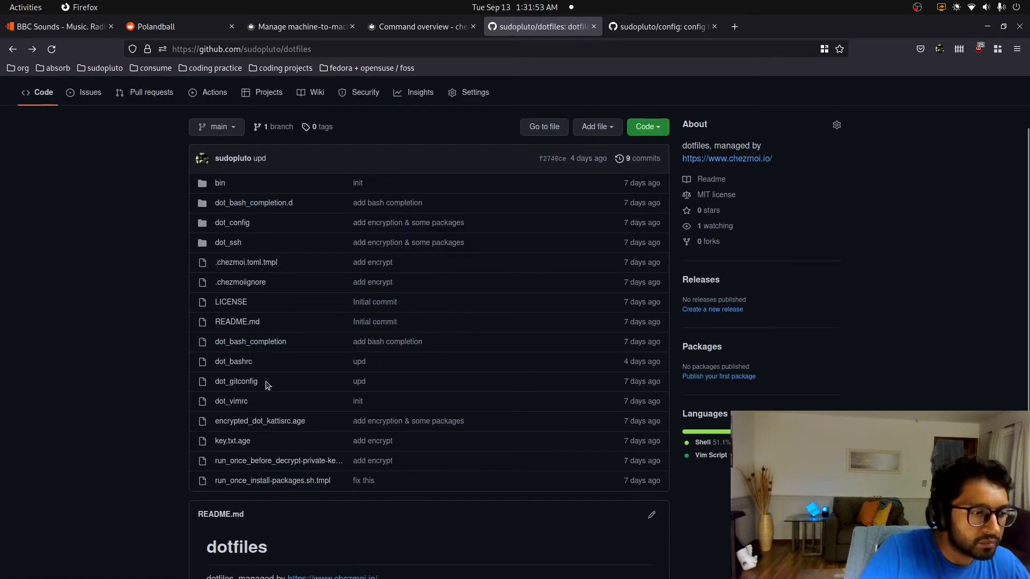
mouse_move(238, 441)
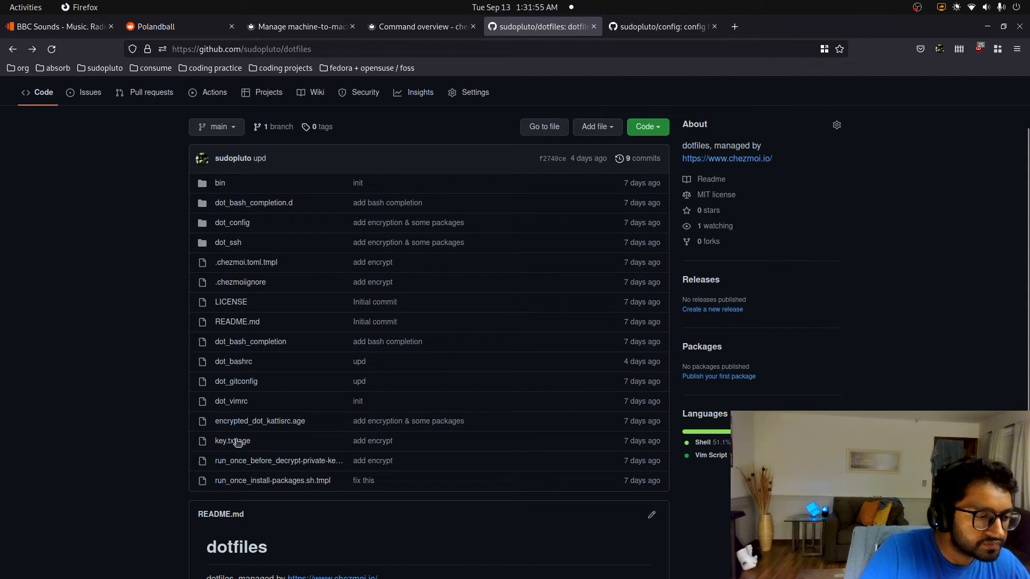
left_click(260, 422)
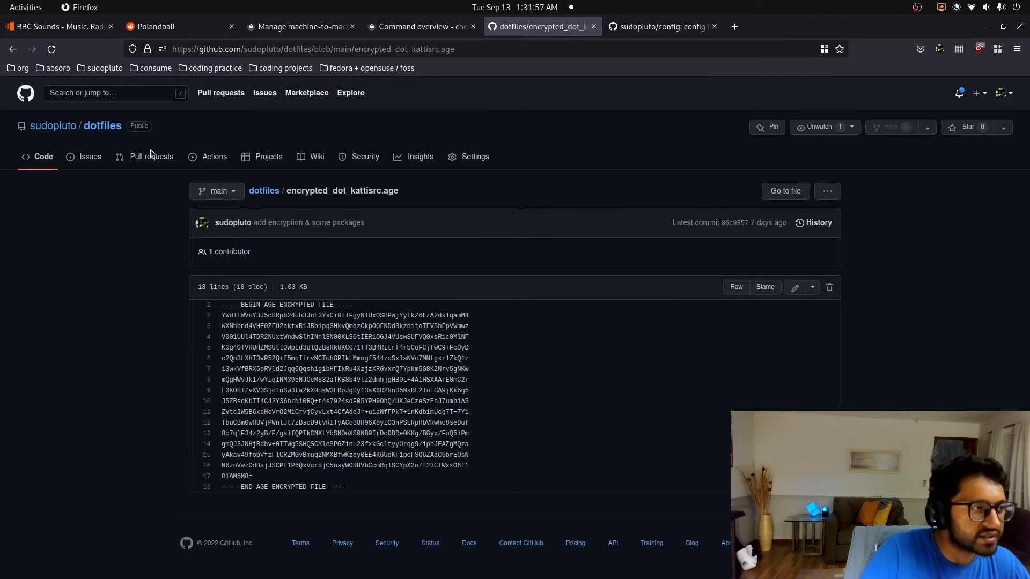
left_click(264, 191)
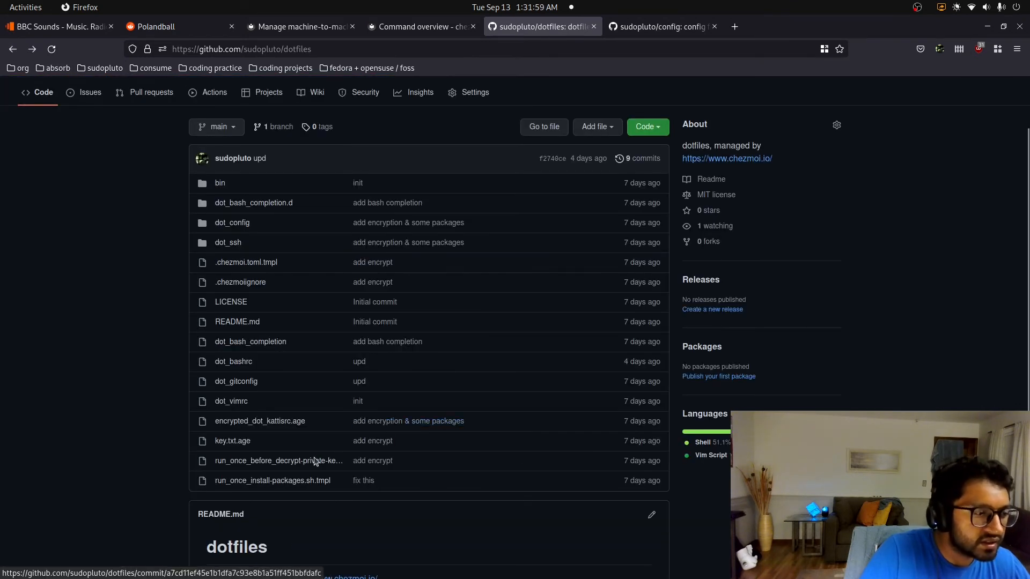
mouse_move(231, 223)
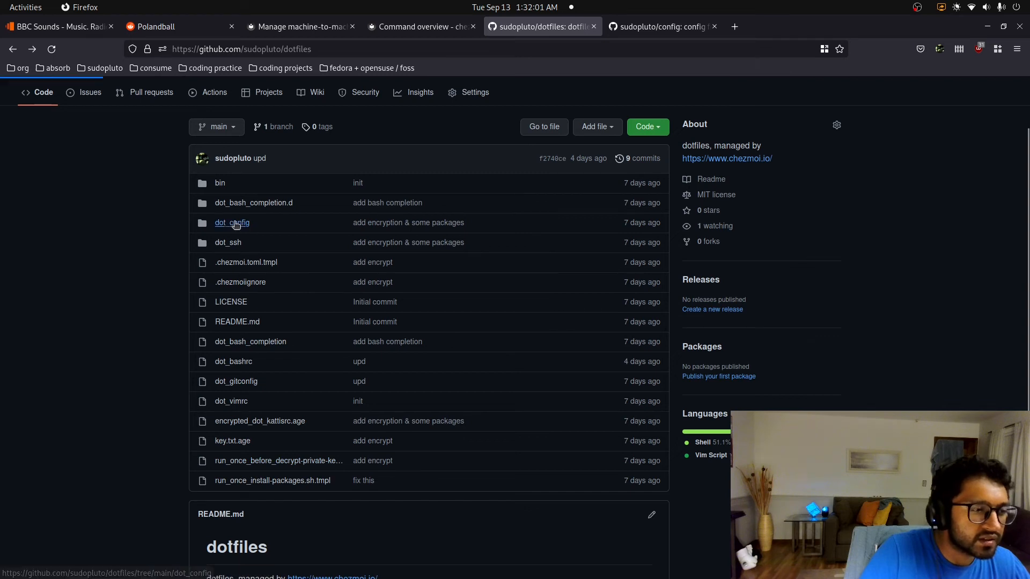
left_click(231, 222)
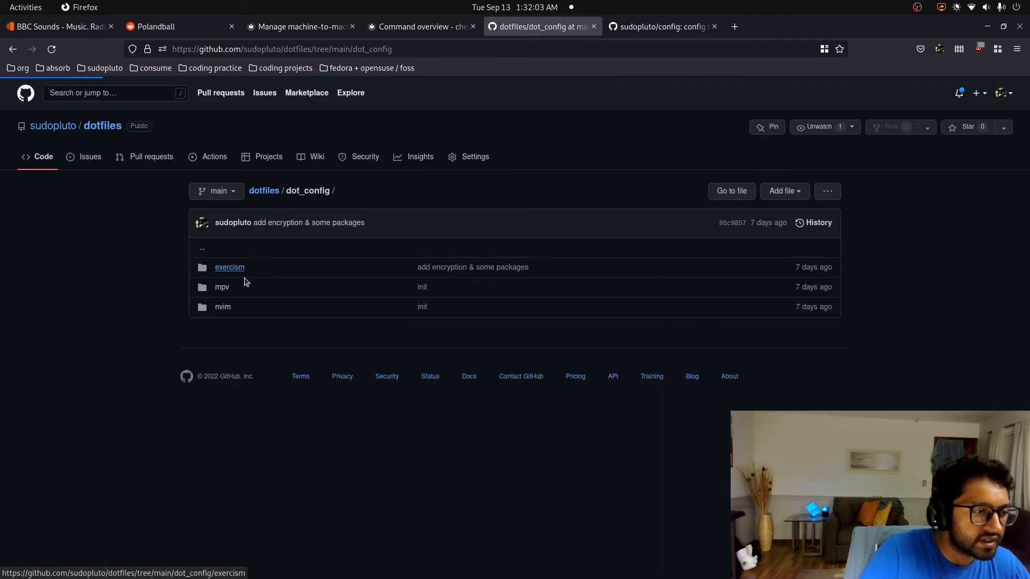
left_click(229, 267)
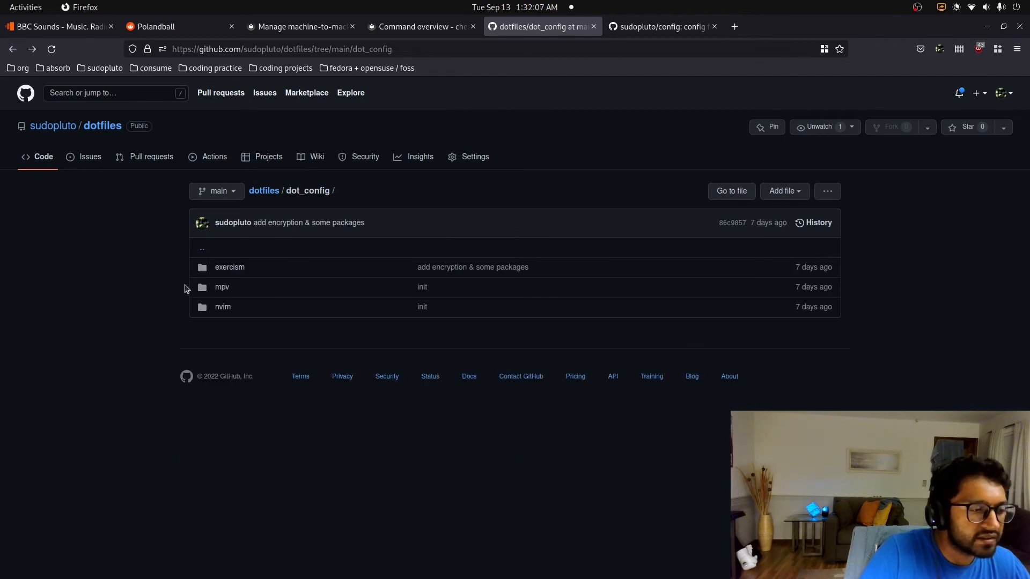
left_click(222, 287)
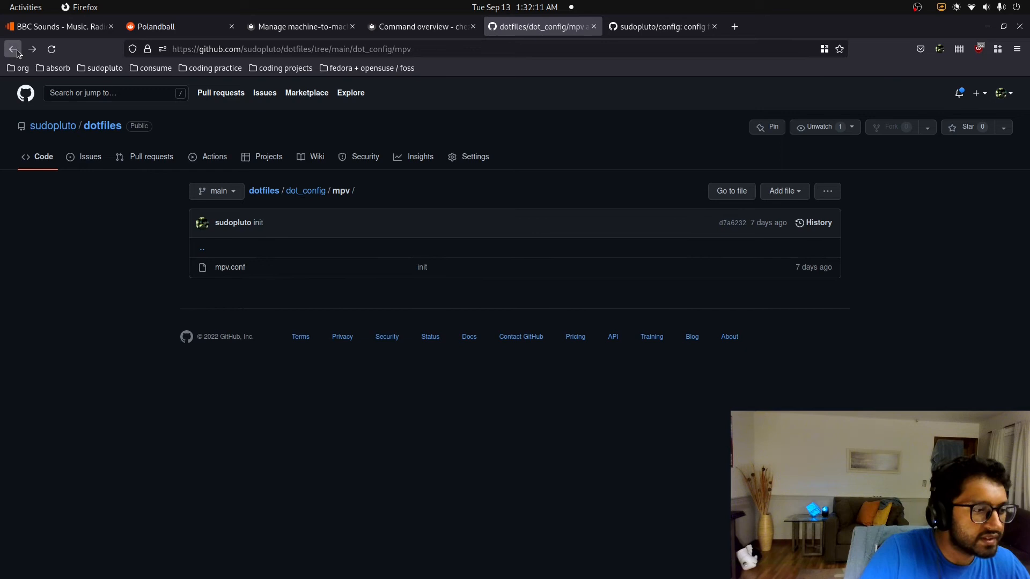
left_click(13, 48)
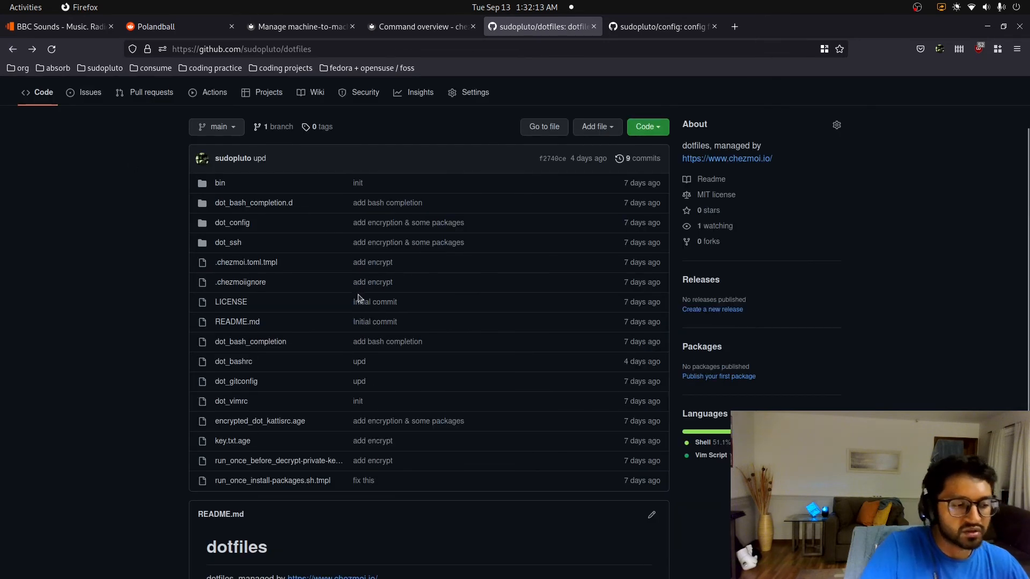
left_click(299, 27)
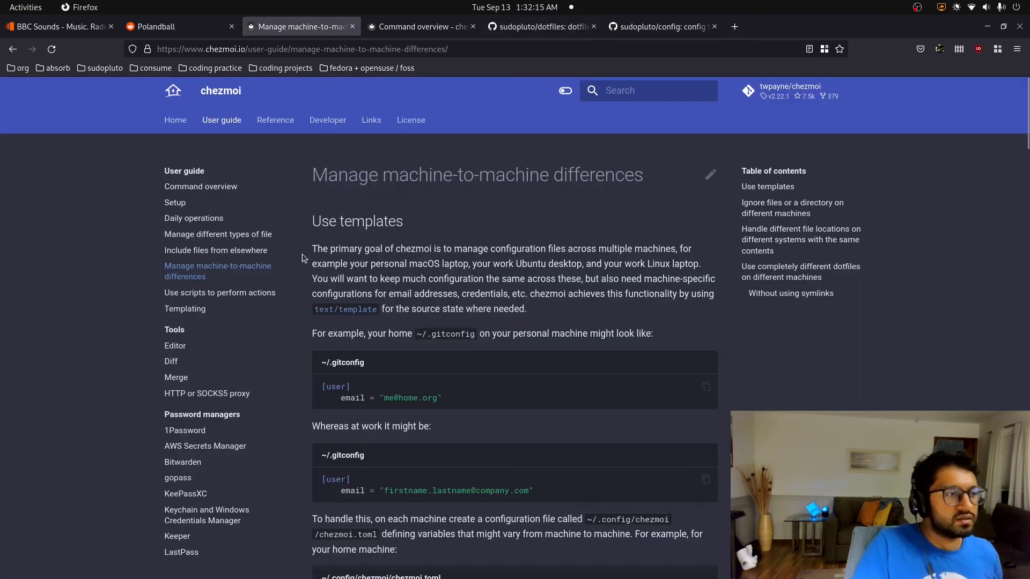
left_click(175, 120)
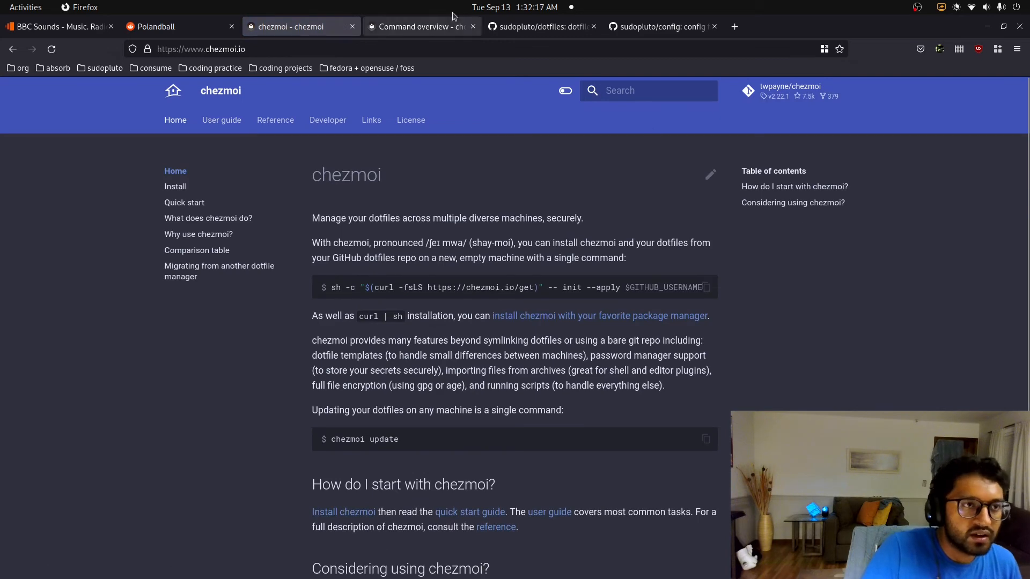
left_click(539, 26)
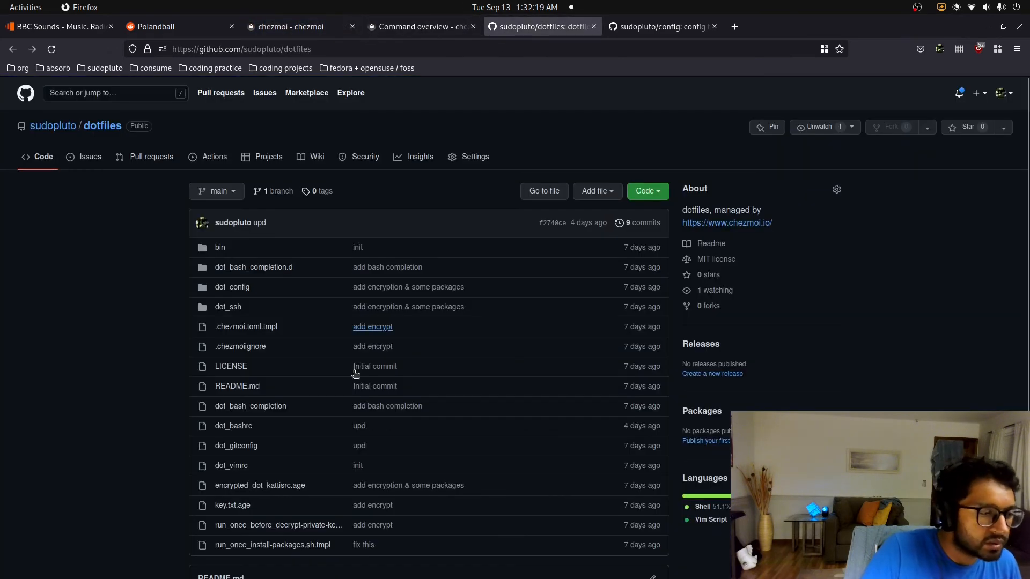
- Open run_once_install-packages.sh.tmpl and select its Fedora-only conditional install lines
scroll("down", 3)
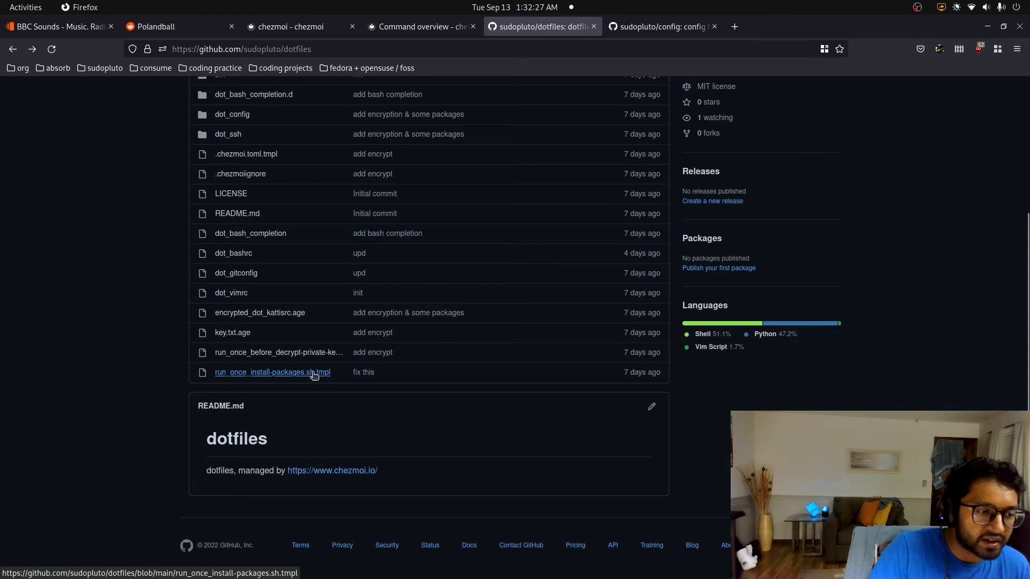
left_click(272, 372)
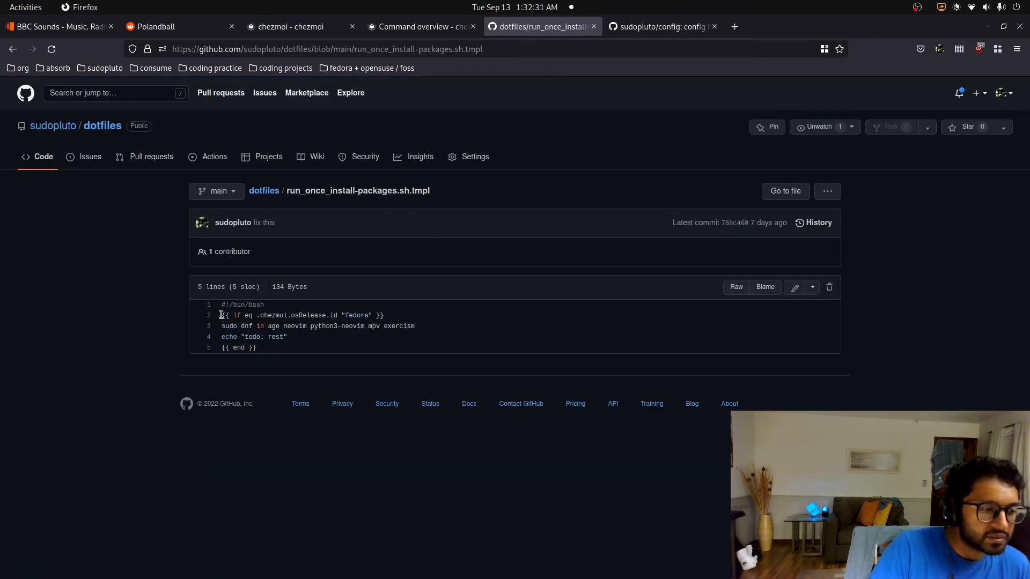
triple_click(301, 315)
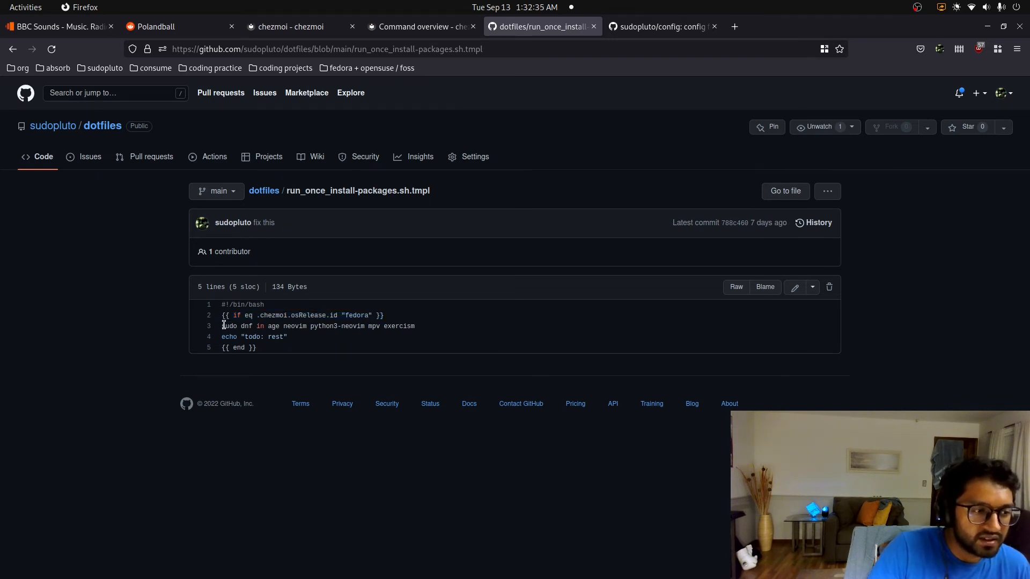
left_click_drag(223, 325, 411, 326)
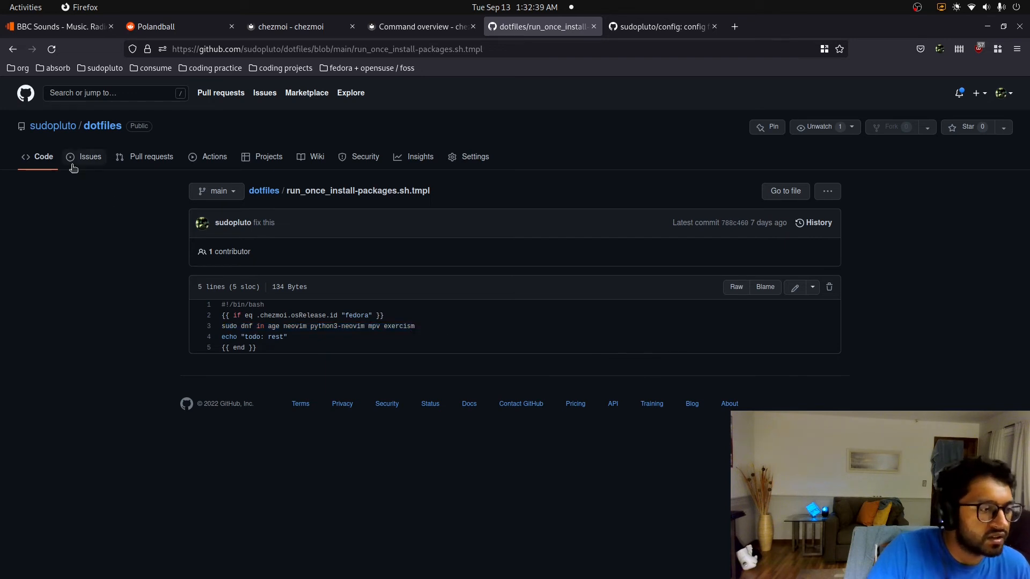
- Go back to the dotfiles repository root and open the dot_bash_completion.d folder
left_click(13, 49)
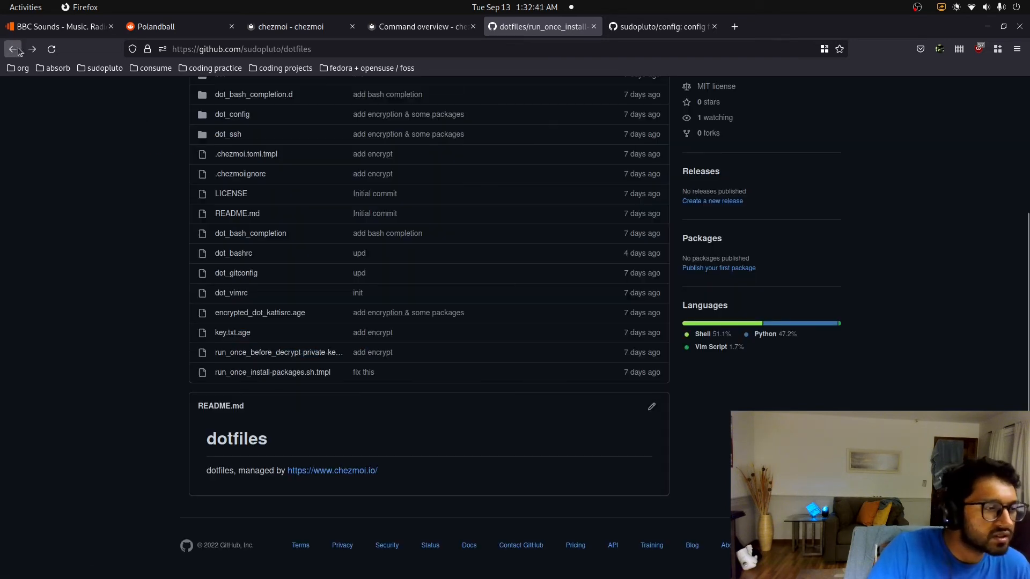
left_click(12, 48)
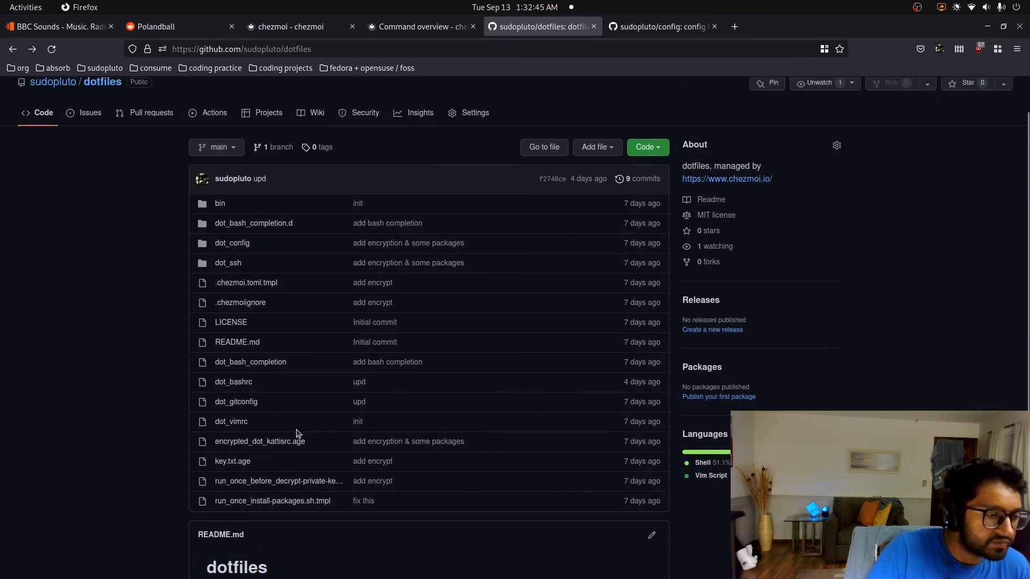
mouse_move(312, 473)
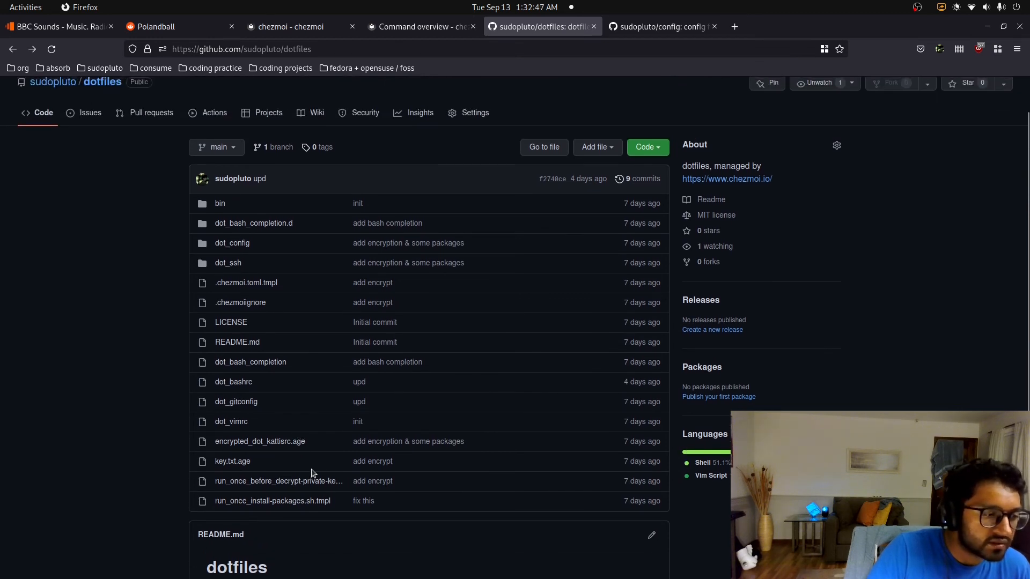
mouse_move(271, 375)
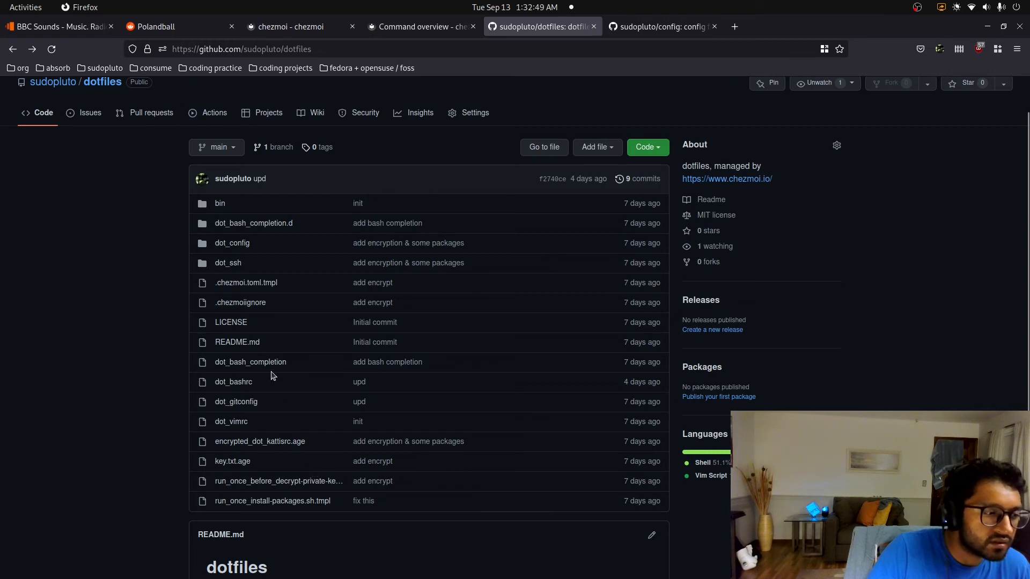
mouse_move(253, 222)
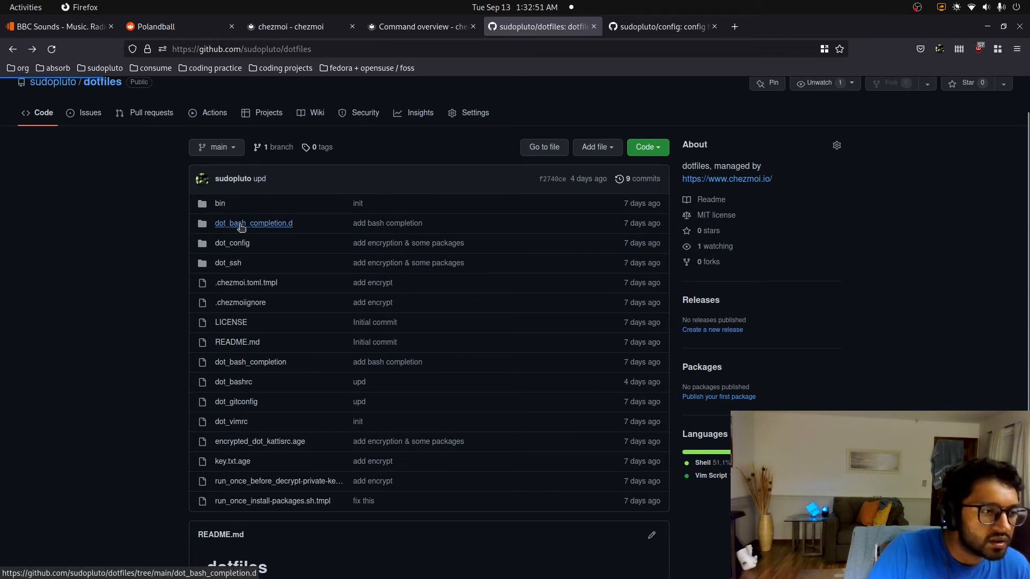
left_click(253, 222)
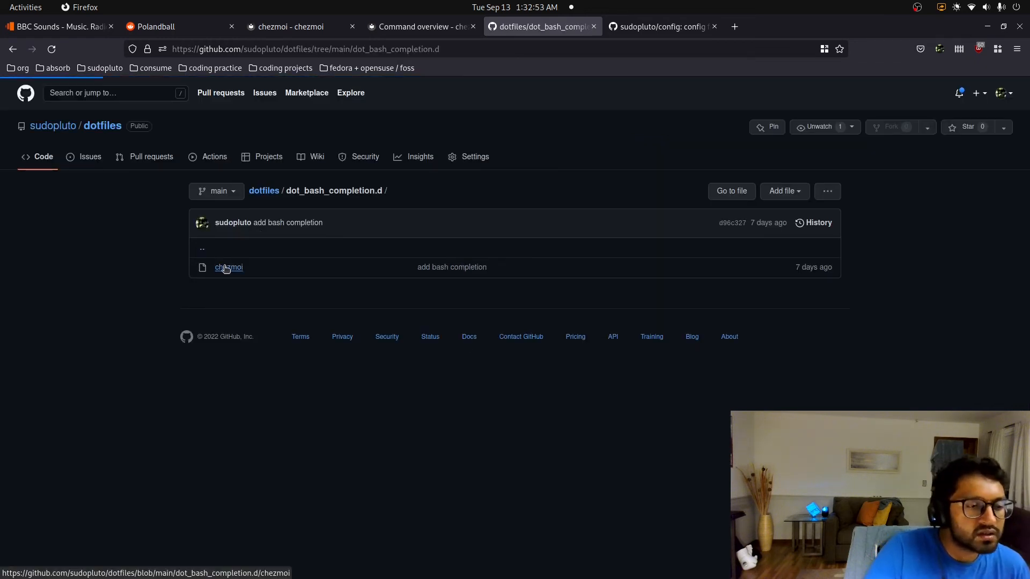
- View the chezmoi bash completion script, then navigate back to the dotfiles root listing
left_click(228, 268)
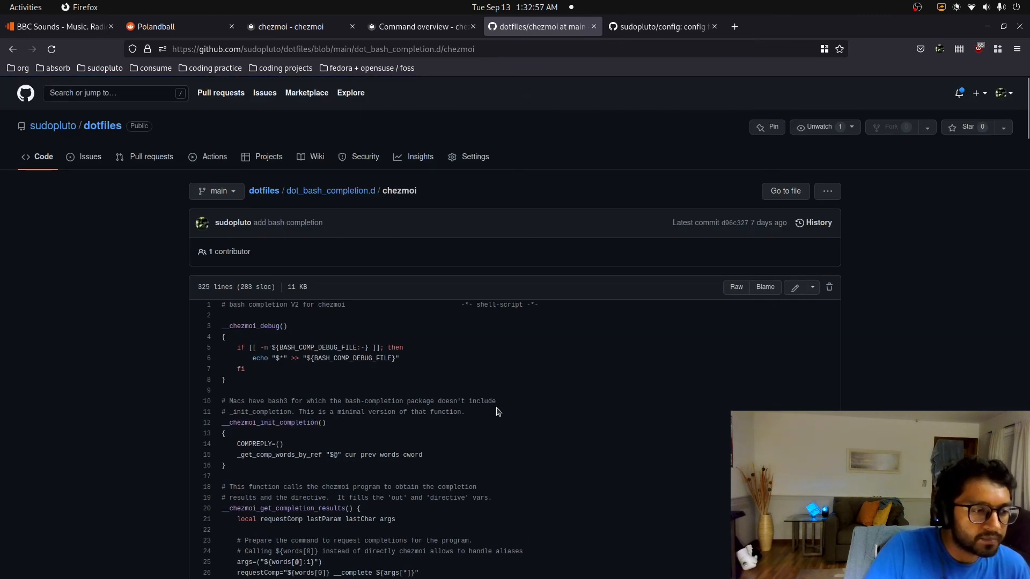
left_click(13, 49)
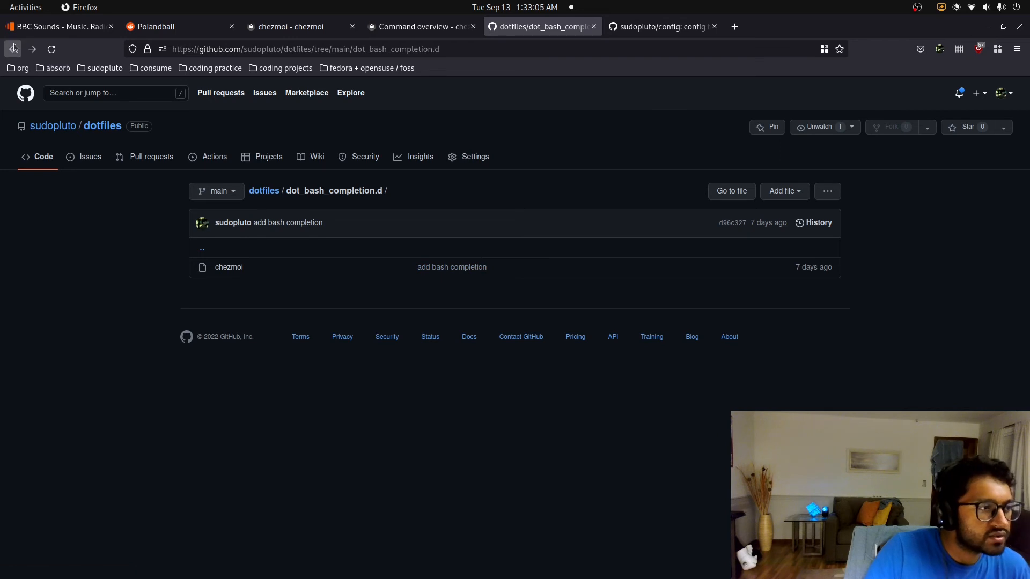
left_click(12, 49)
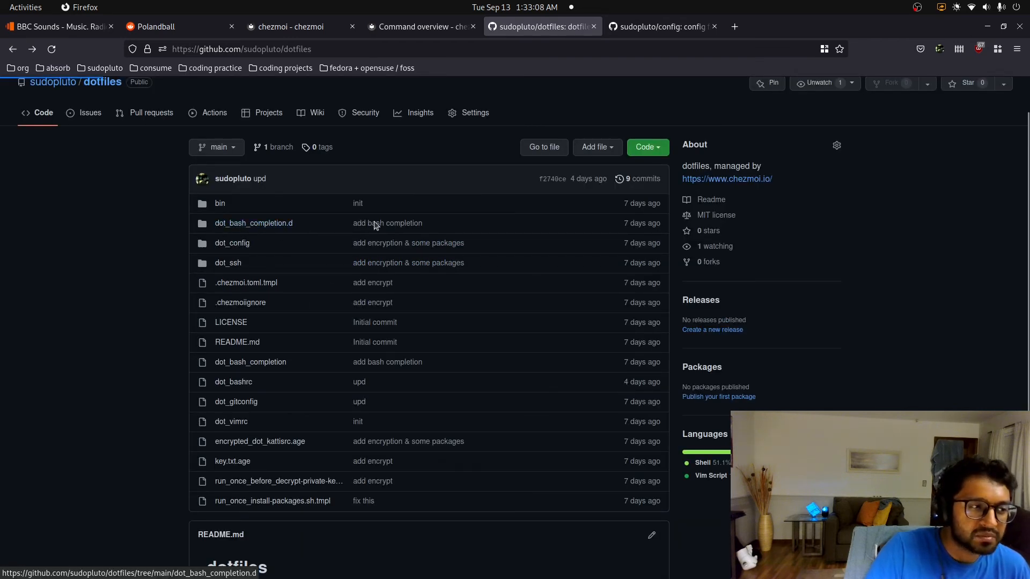
left_click(253, 222)
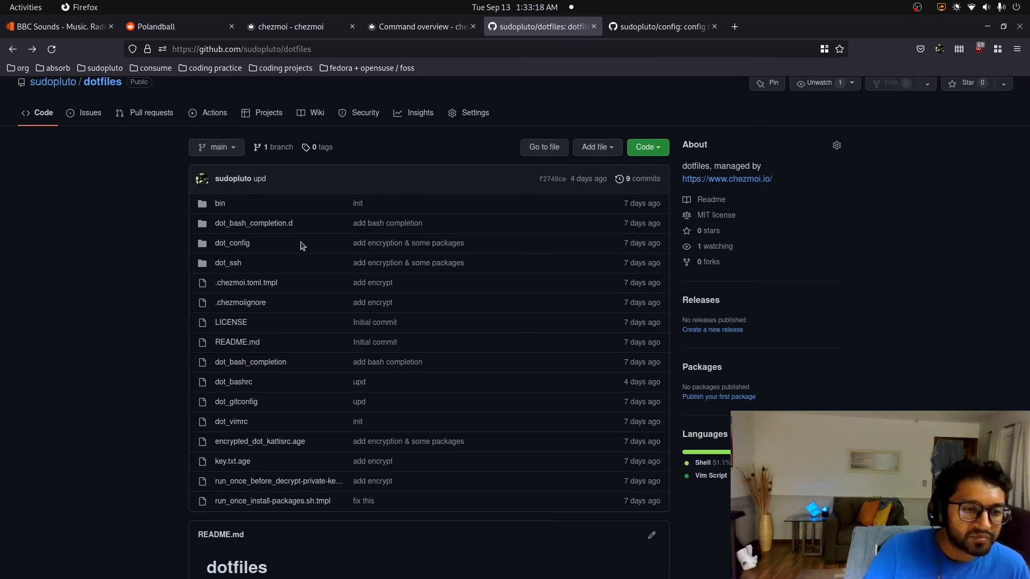
mouse_move(253, 222)
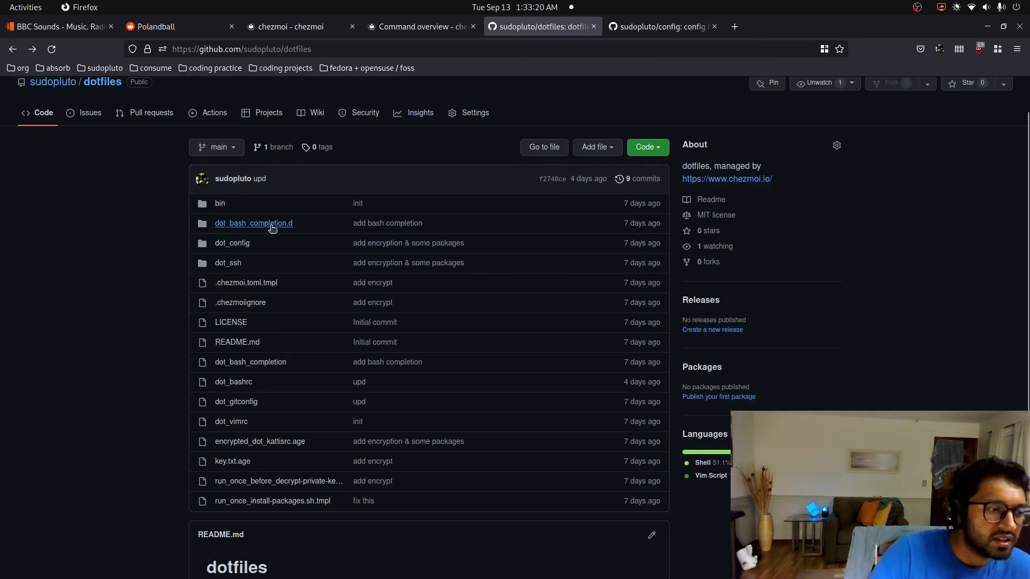
mouse_move(252, 222)
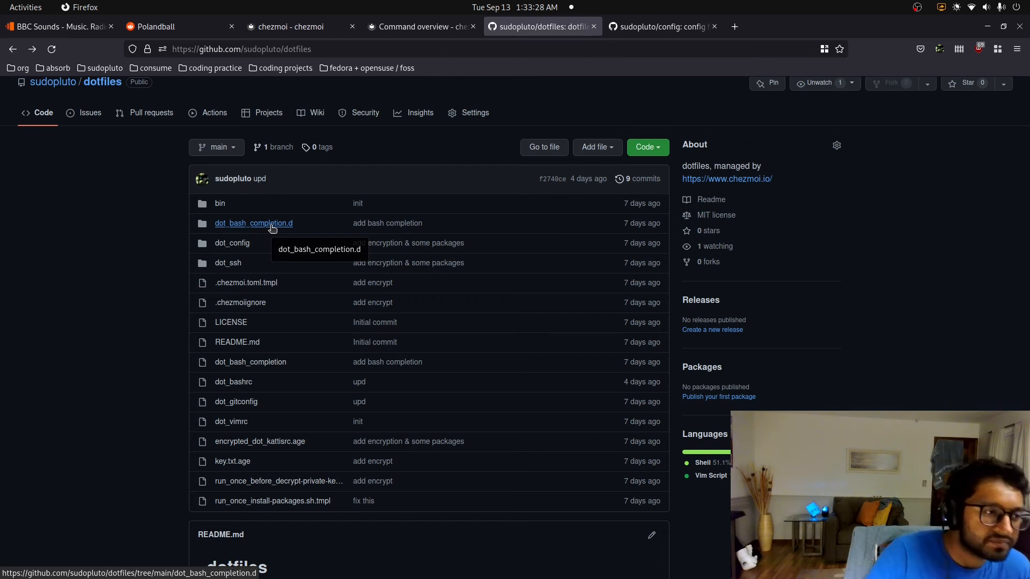
mouse_move(287, 397)
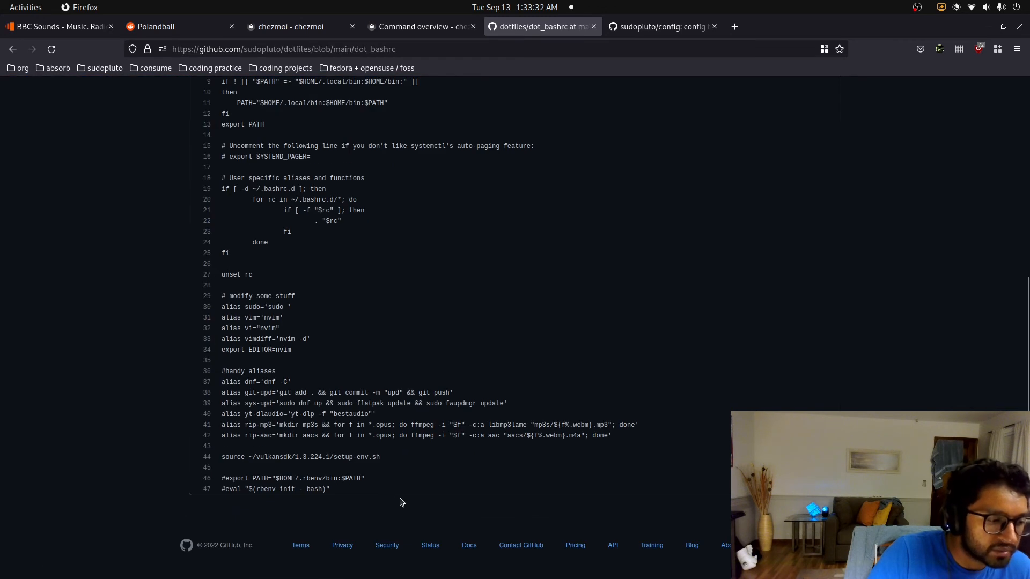
mouse_move(379, 475)
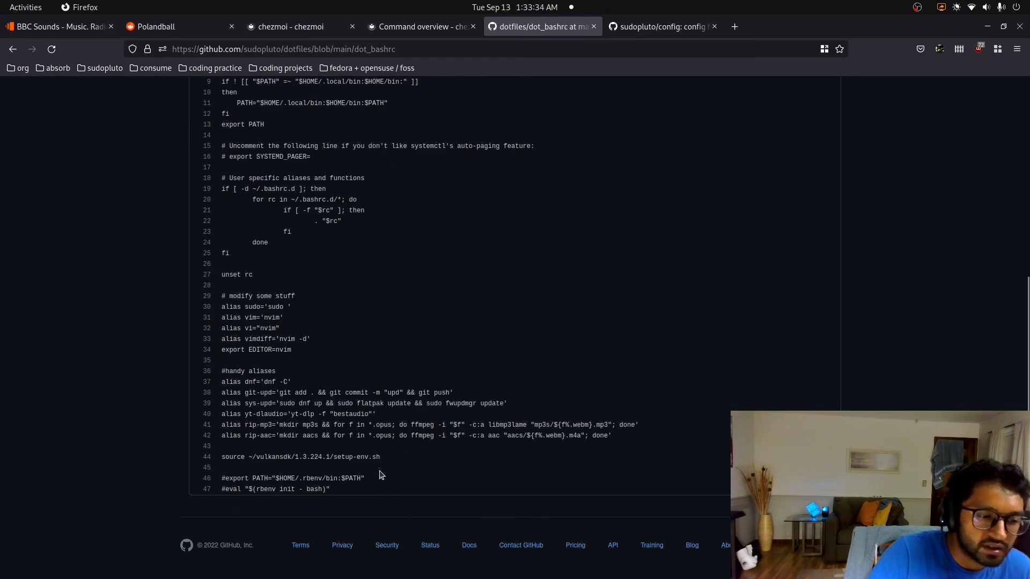
mouse_move(386, 485)
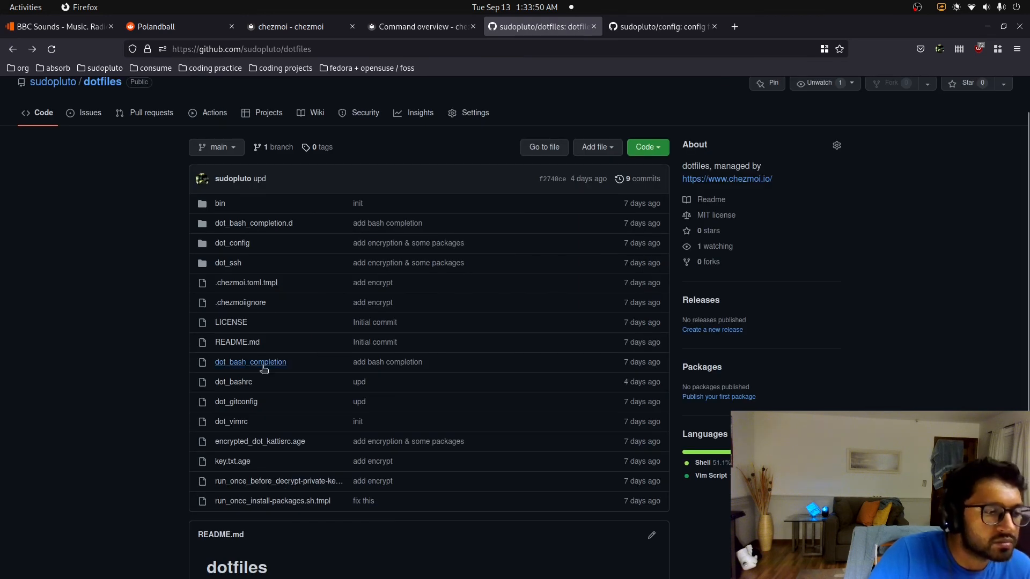
left_click(250, 362)
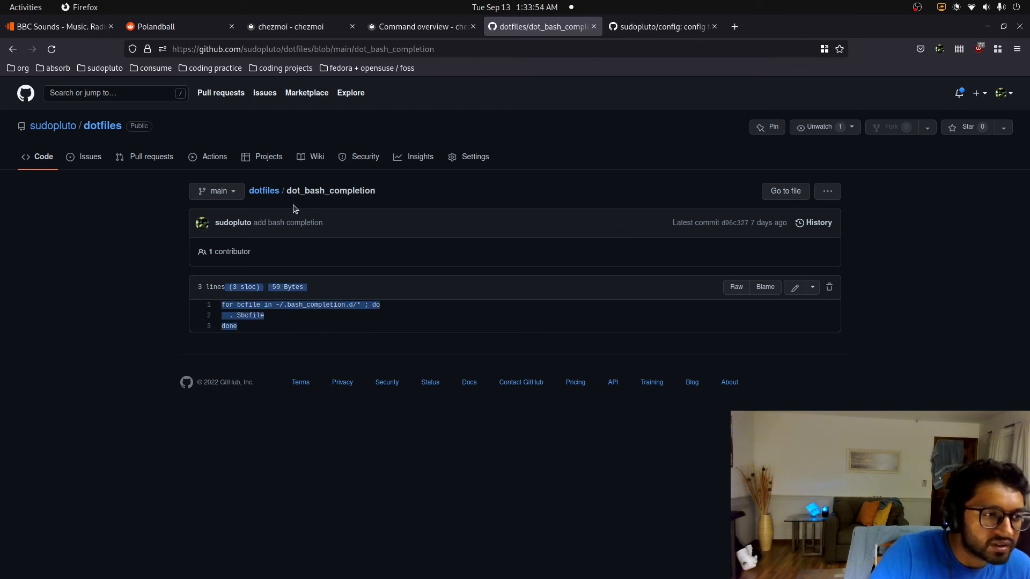
mouse_move(277, 327)
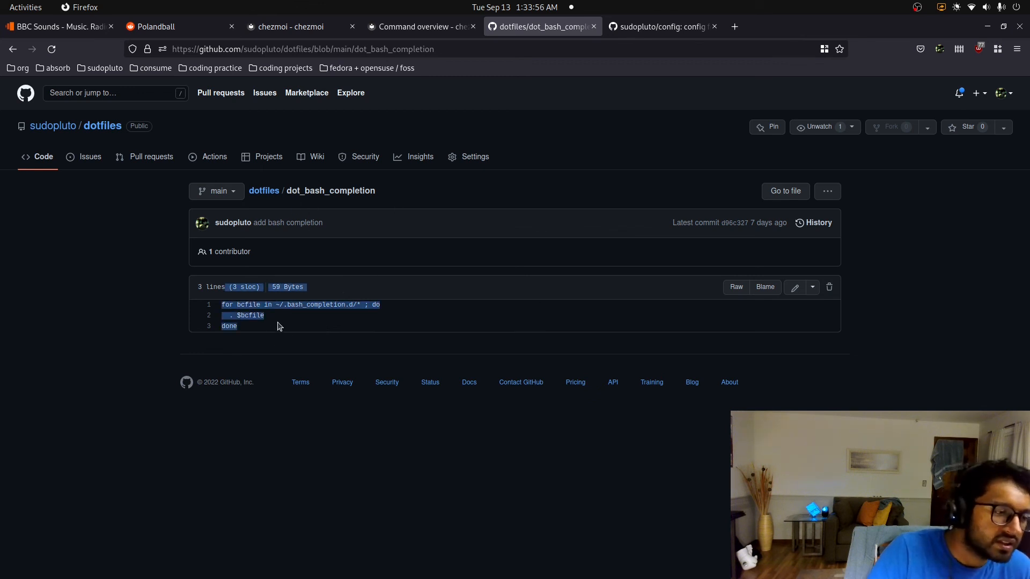
left_click(322, 313)
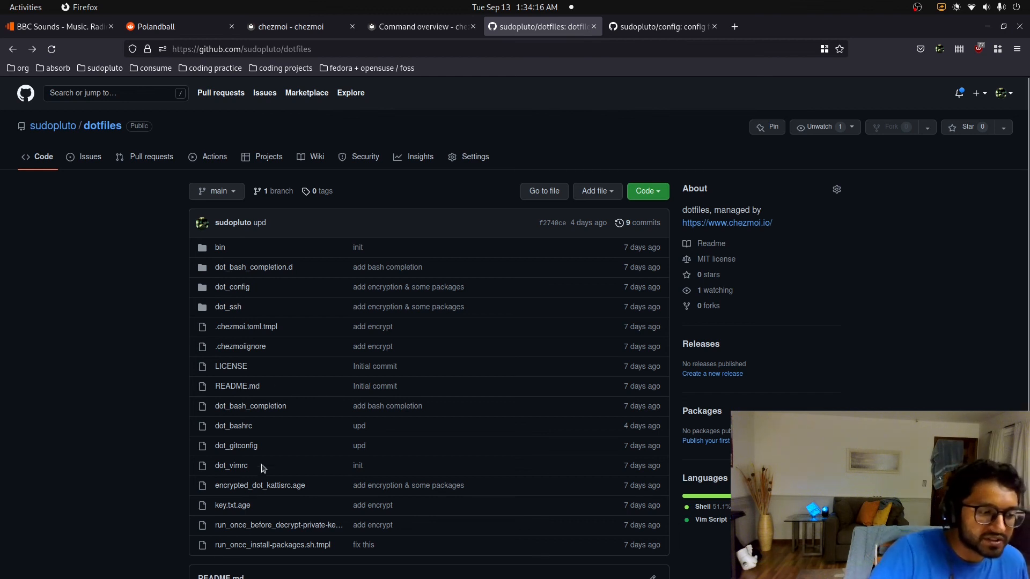
left_click(231, 465)
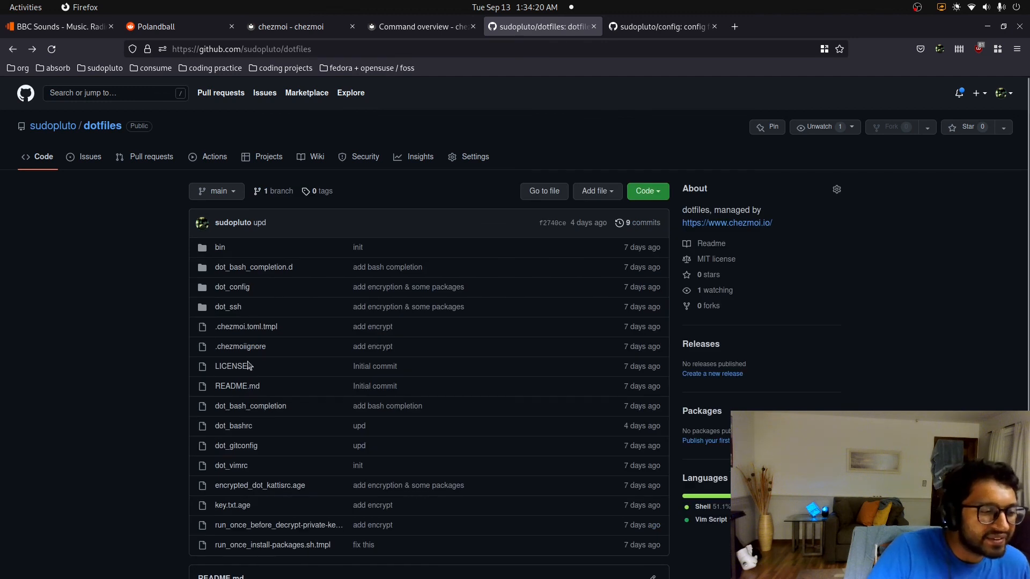
left_click(233, 426)
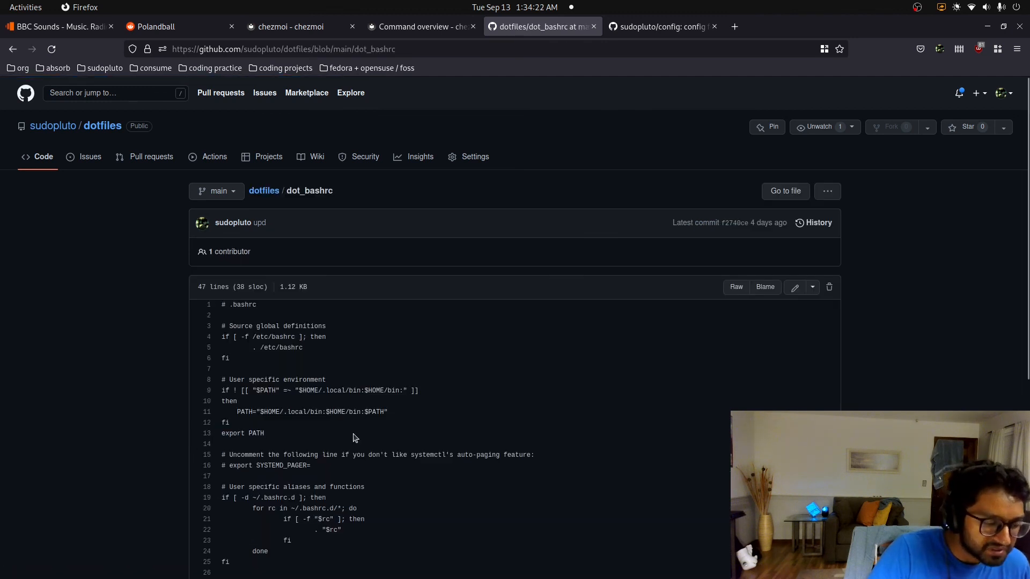
scroll("down", 3)
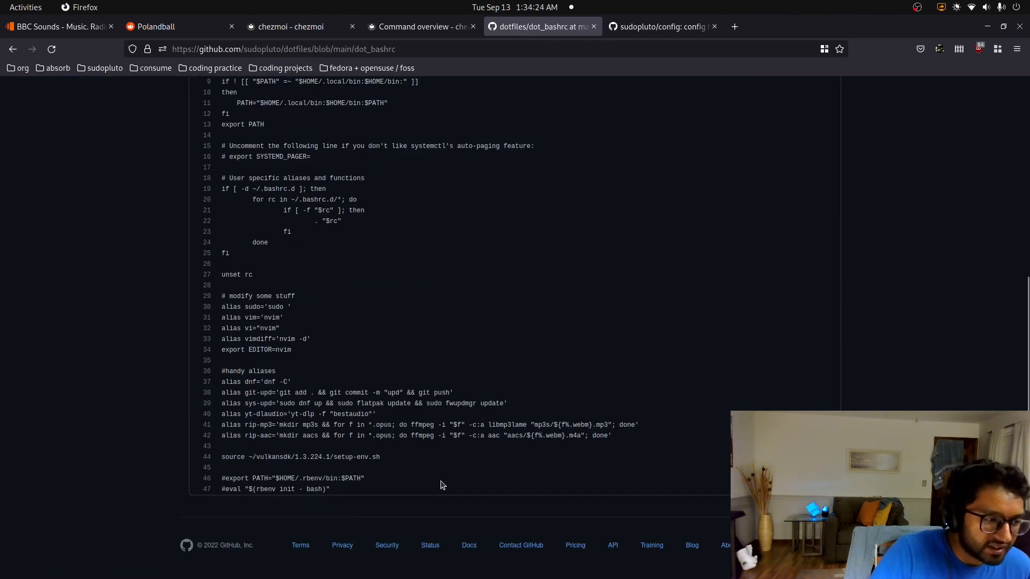
mouse_move(315, 447)
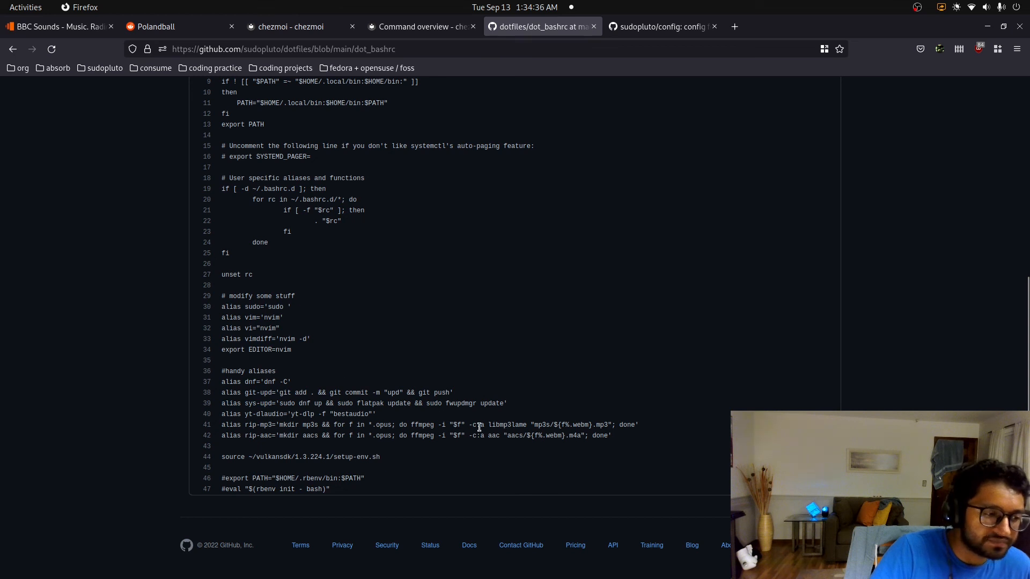
mouse_move(270, 381)
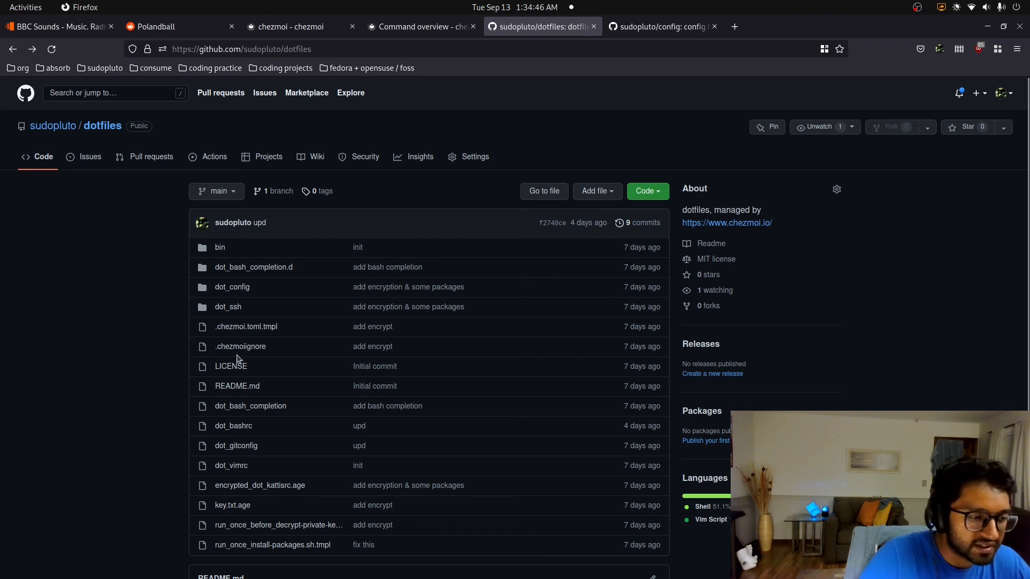
mouse_move(237, 386)
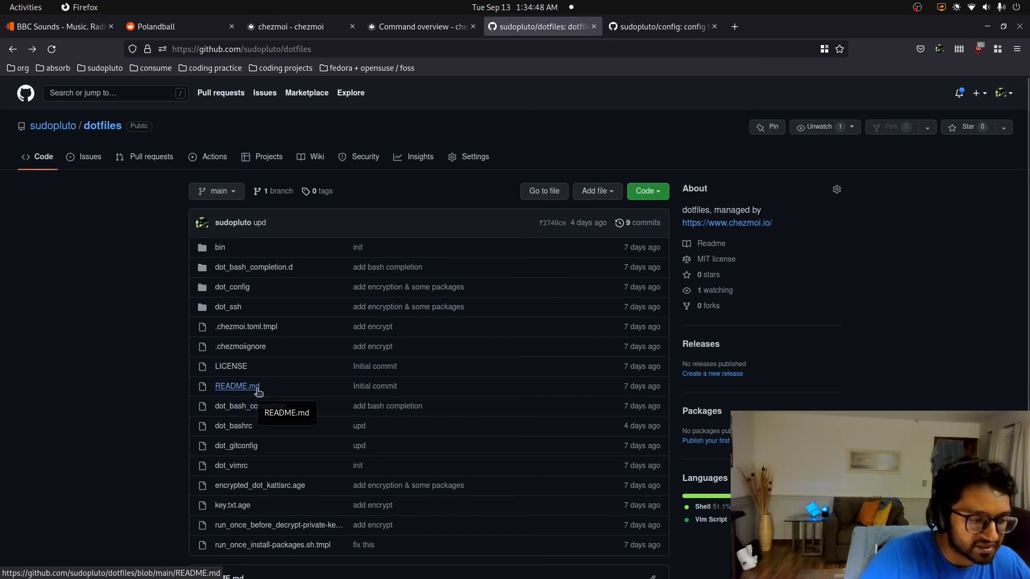
mouse_move(289, 386)
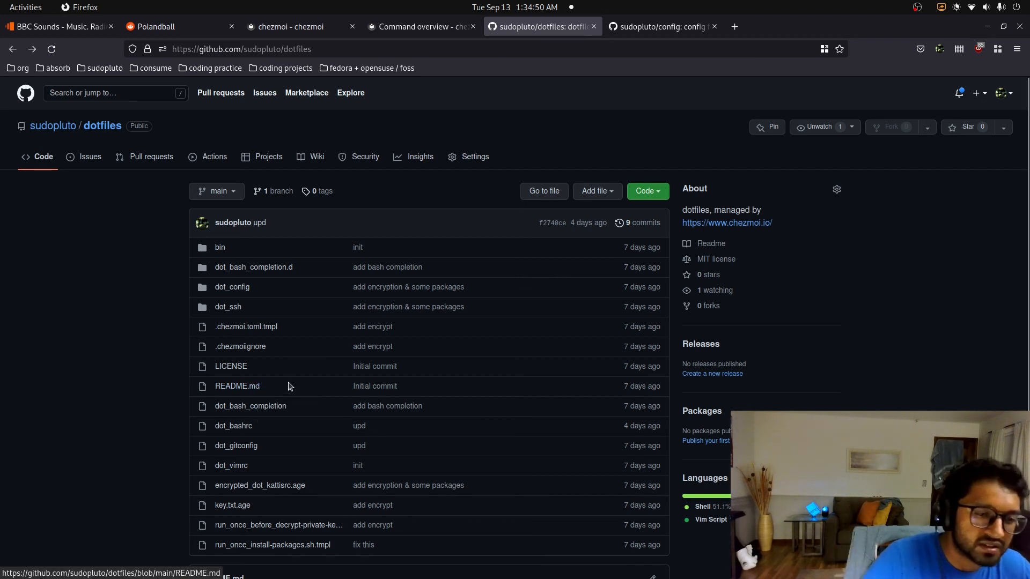
- Switch to the 'chezmoi - chezmoi' tab showing the chezmoi.io homepage
left_click(296, 27)
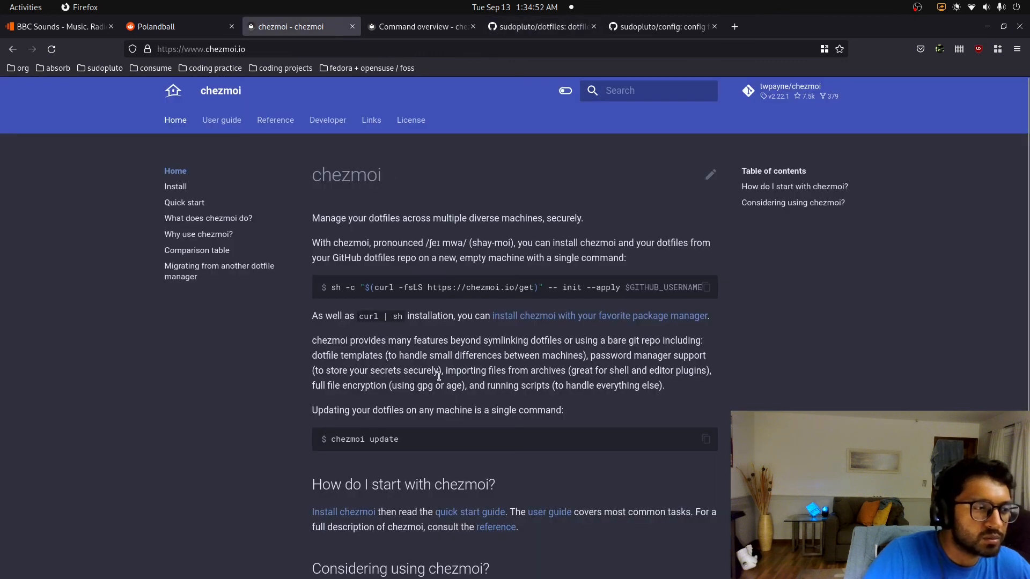
mouse_move(367, 160)
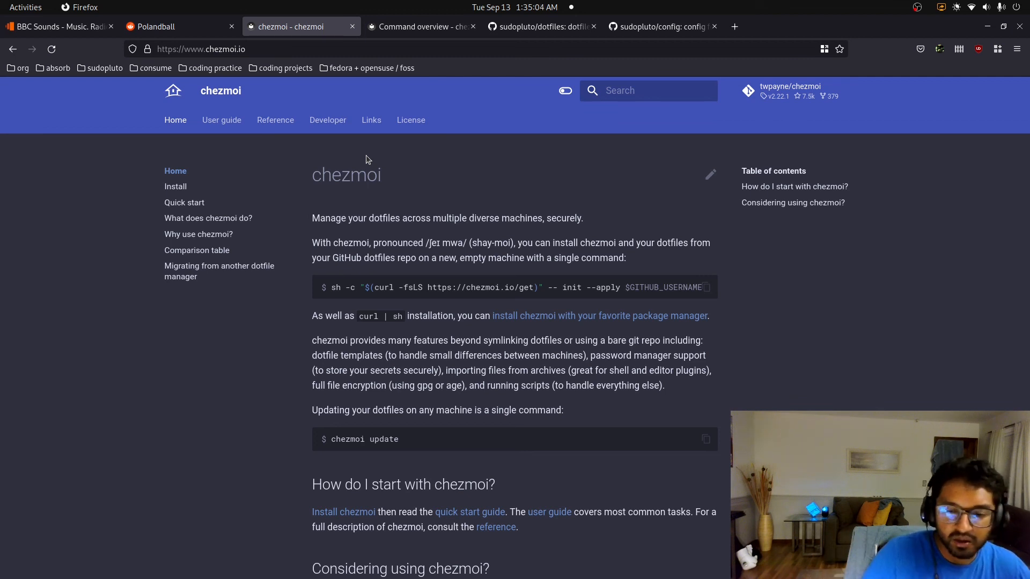
mouse_move(395, 164)
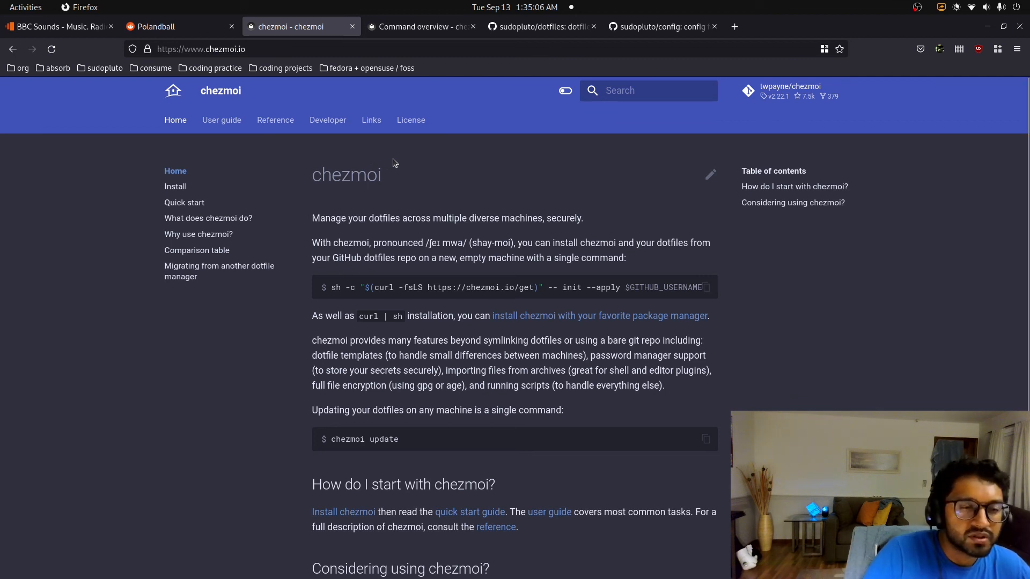
mouse_move(407, 179)
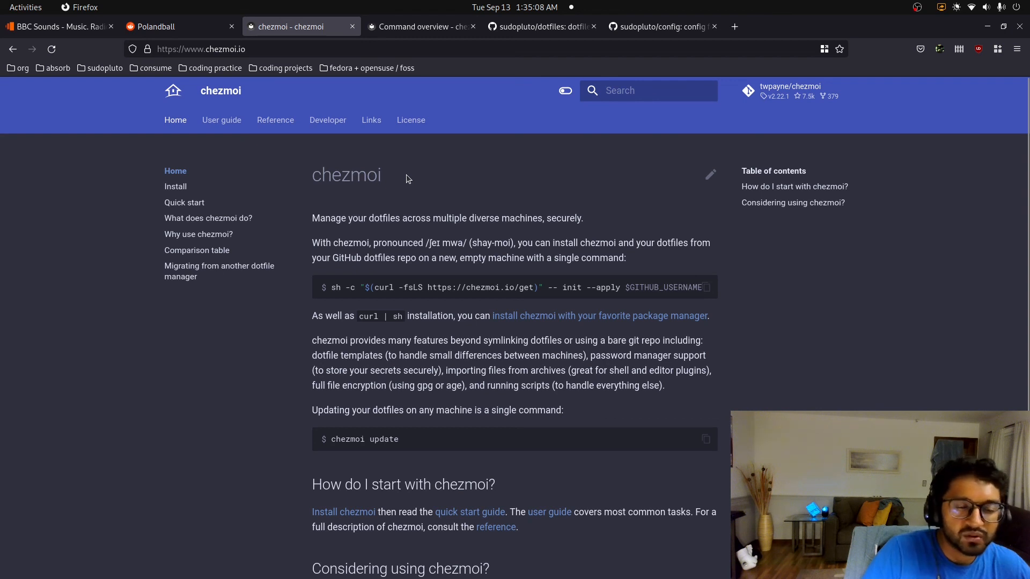
mouse_move(397, 177)
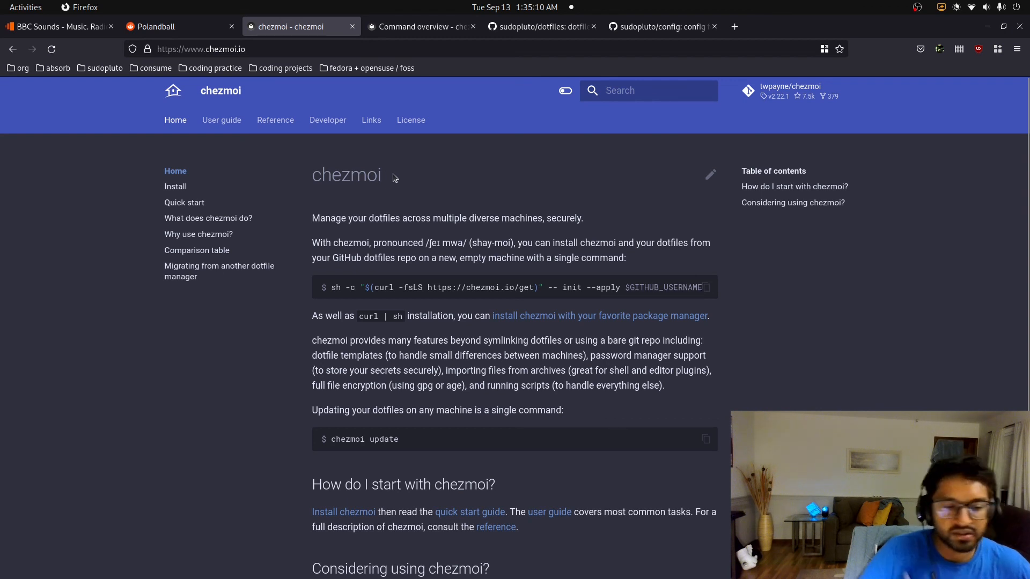